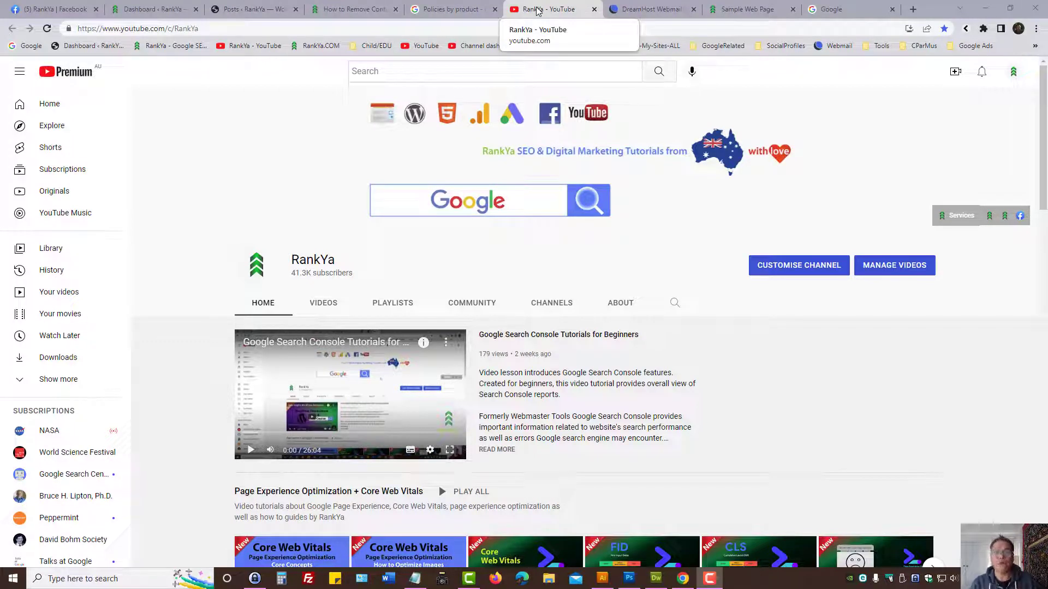
mouse_move(766, 381)
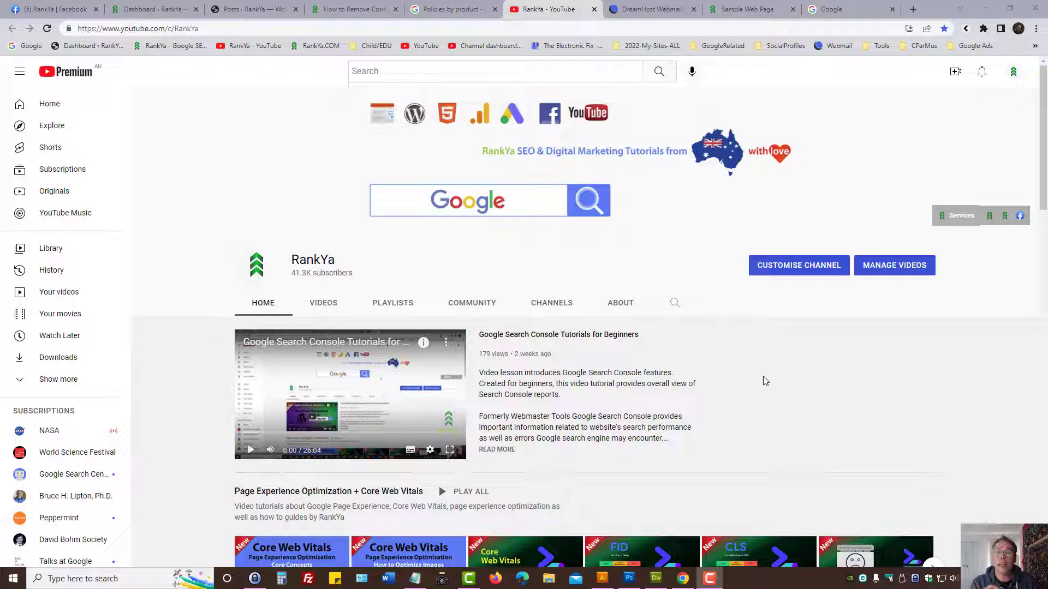
mouse_move(761, 381)
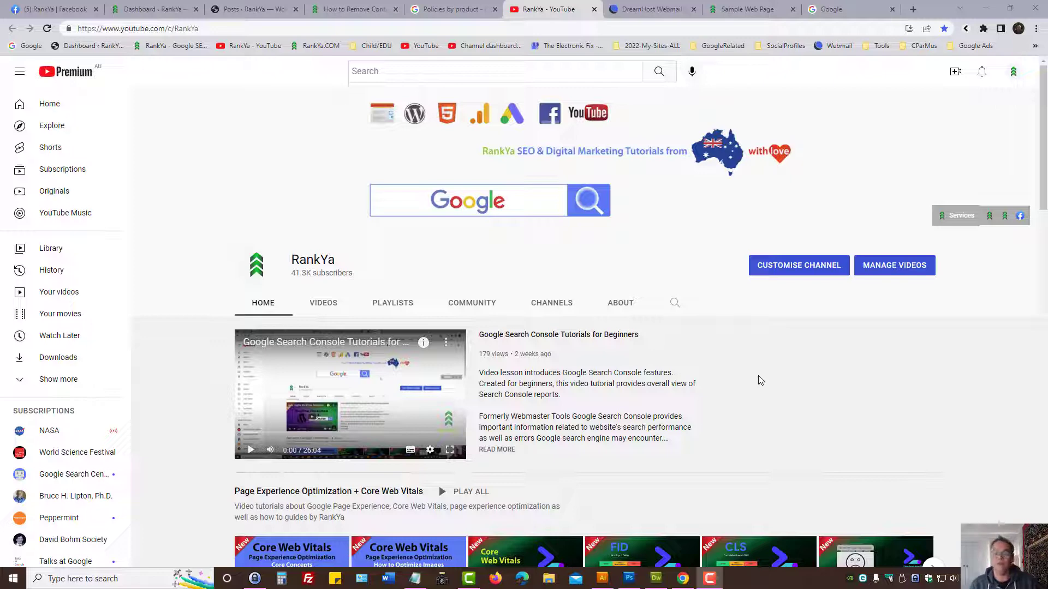
Read Google's content-removal reply in webmail, then switch to the private Sample Web Page.
left_click(649, 9)
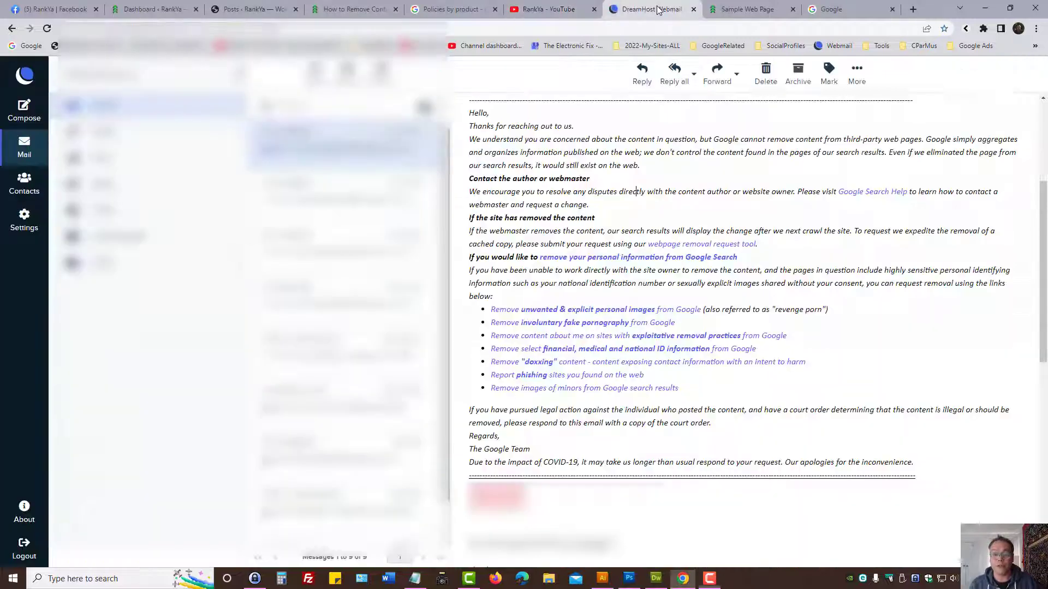
mouse_move(557, 204)
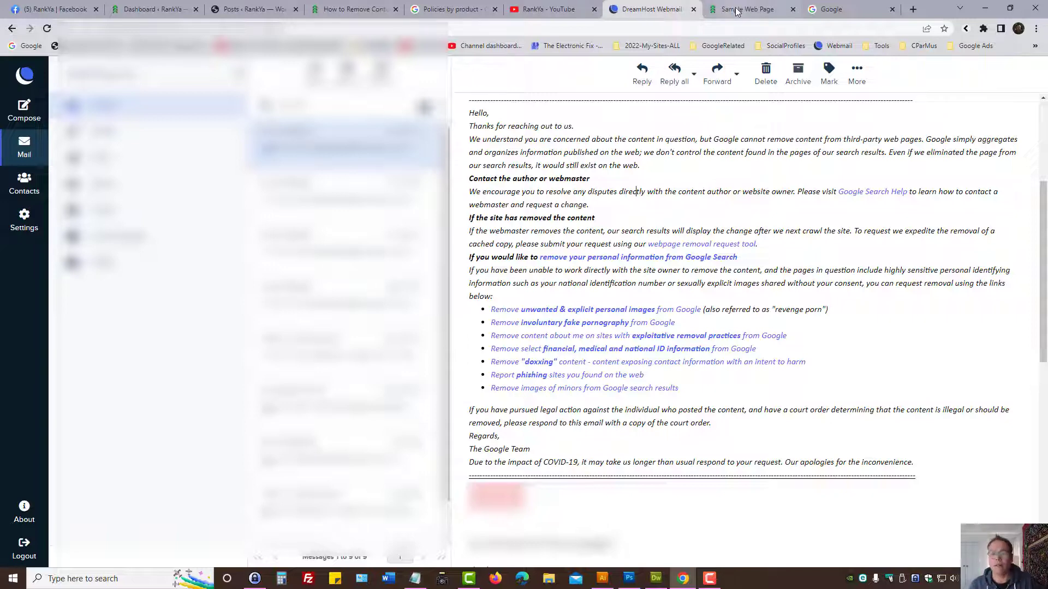
left_click(744, 9)
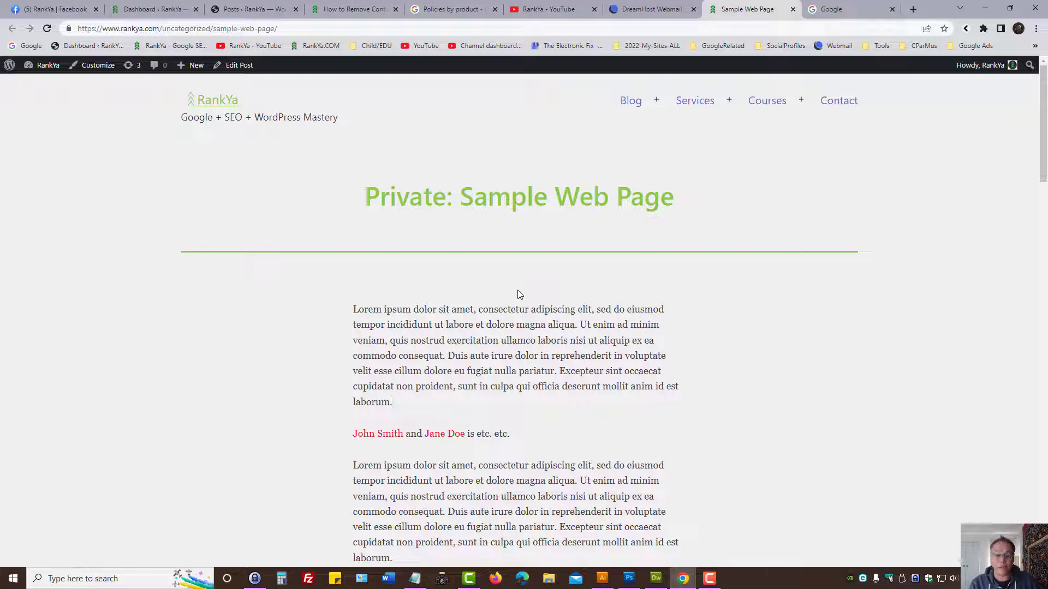
Select the name 'John Smith' in the Sample Web Page's body text.
left_click(393, 402)
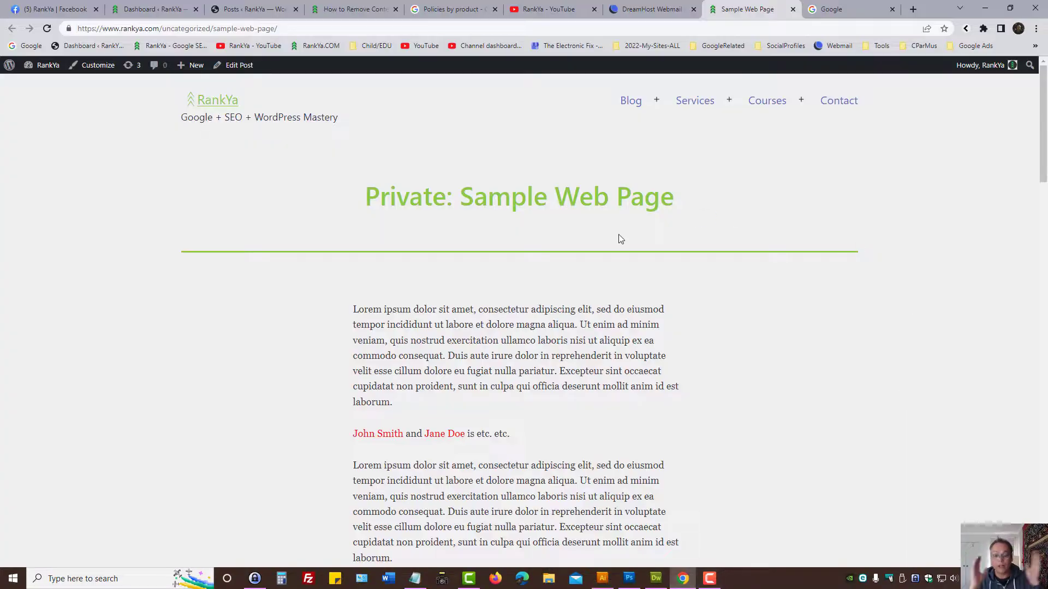
left_click(392, 402)
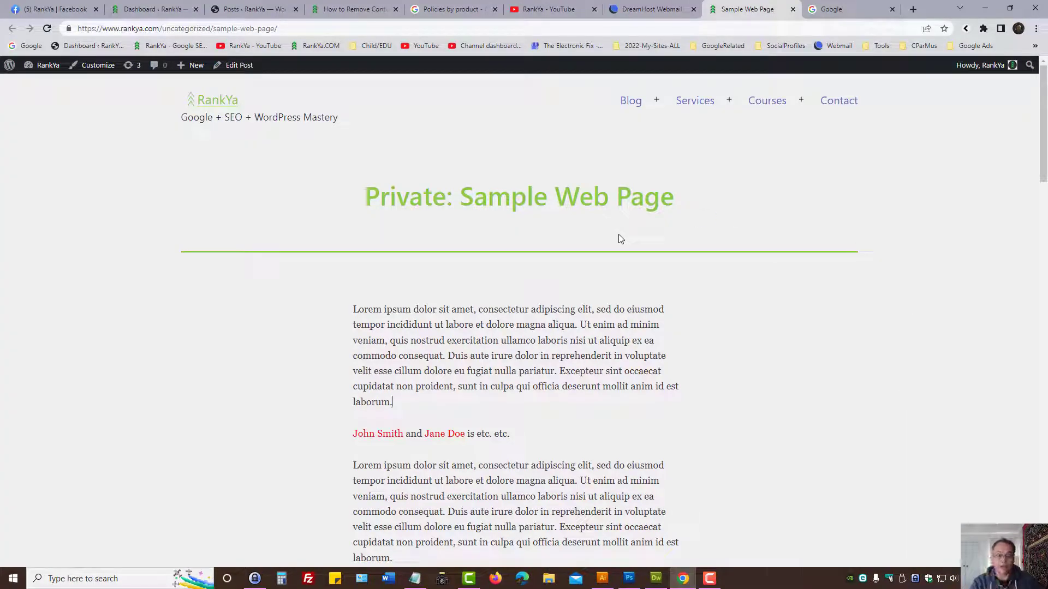
double_click(377, 434)
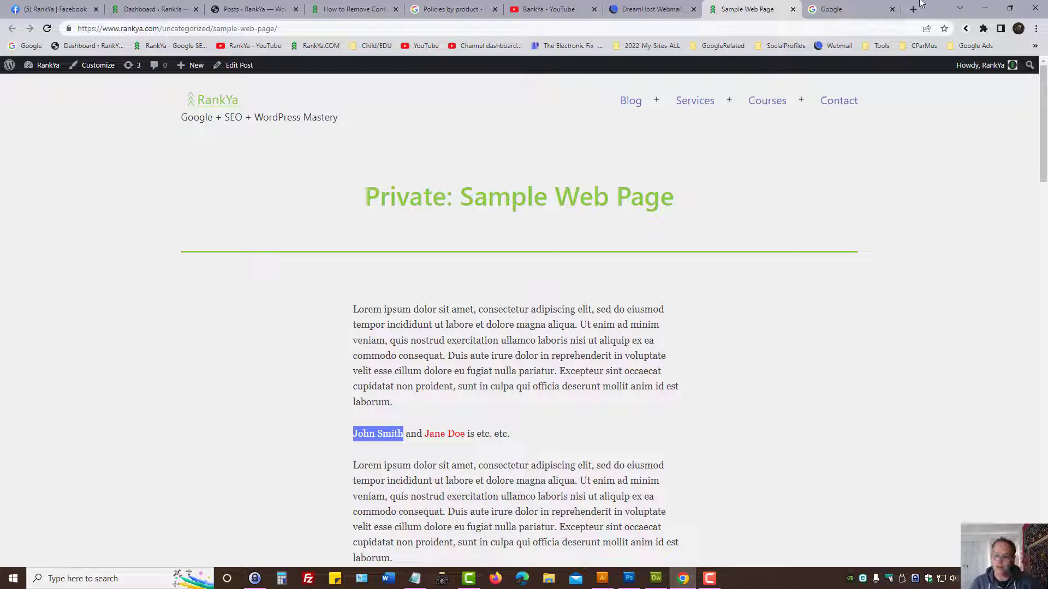
Search Google for John Smith, browse Images and All results, then return to the reply email.
left_click(848, 8)
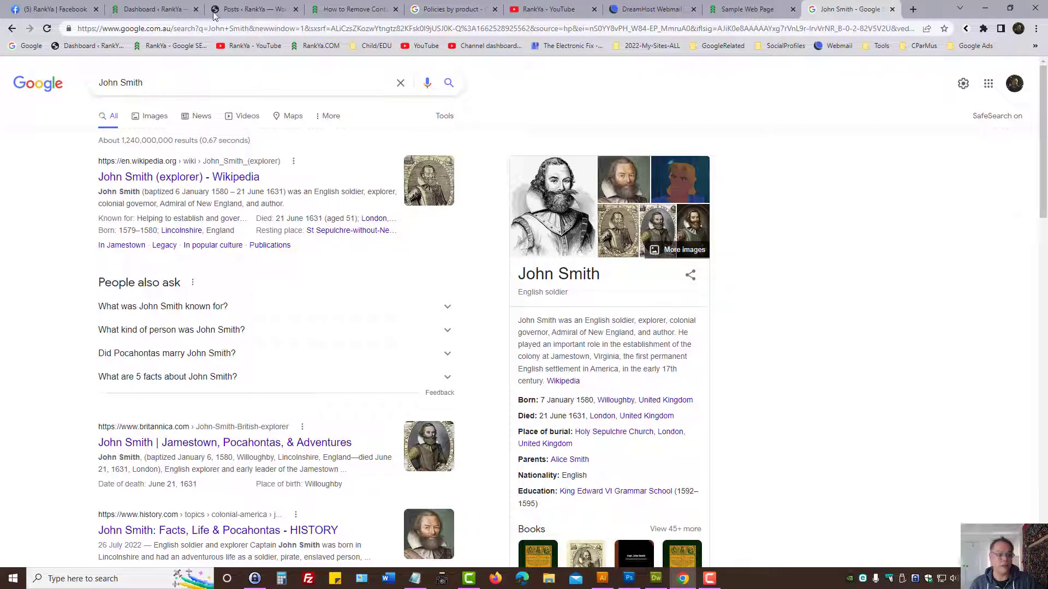
left_click(154, 116)
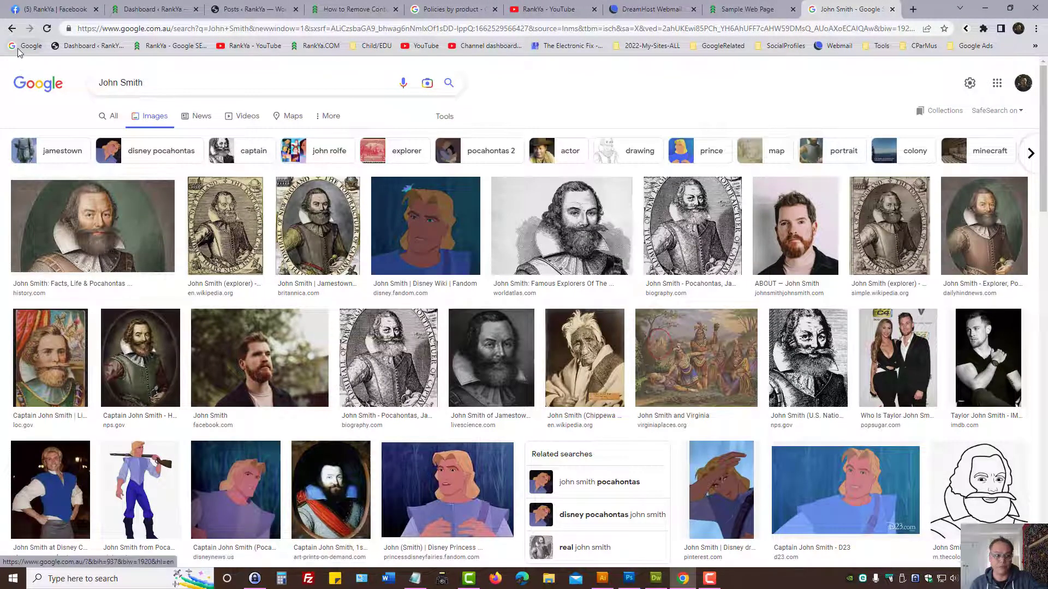
left_click(113, 116)
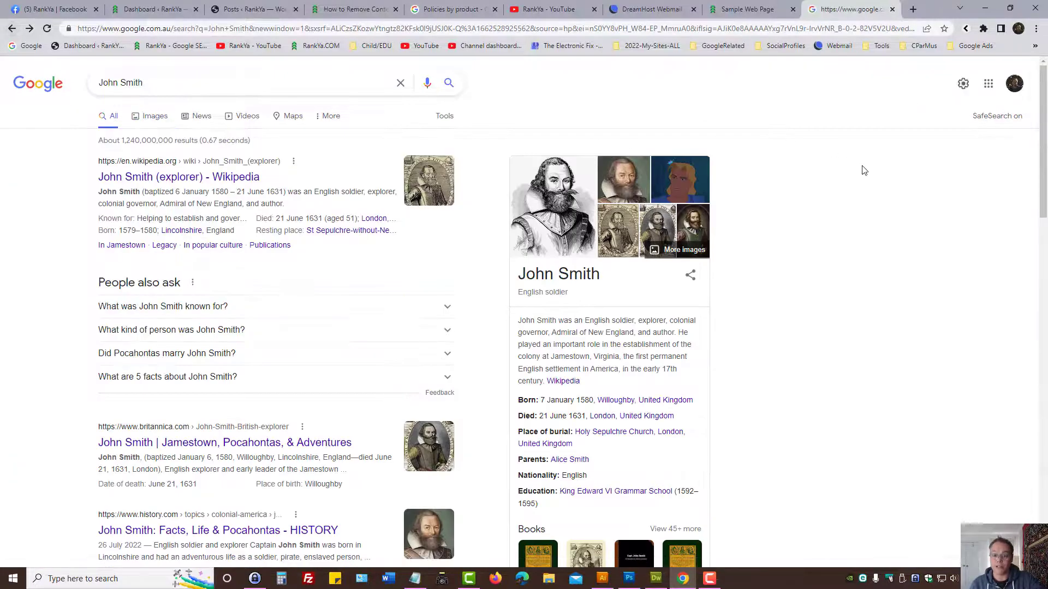
mouse_move(648, 9)
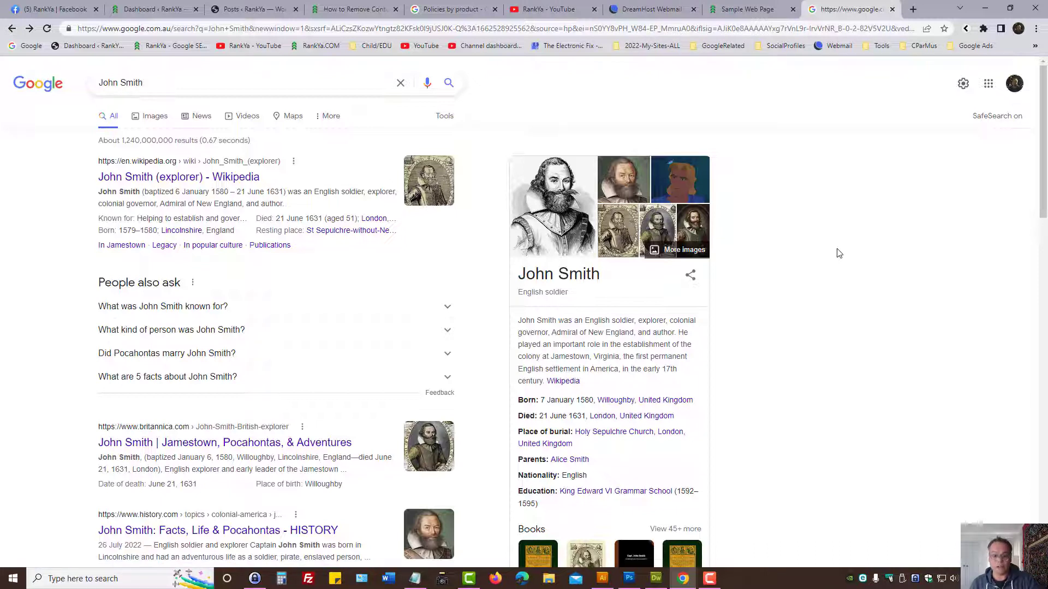
mouse_move(815, 250)
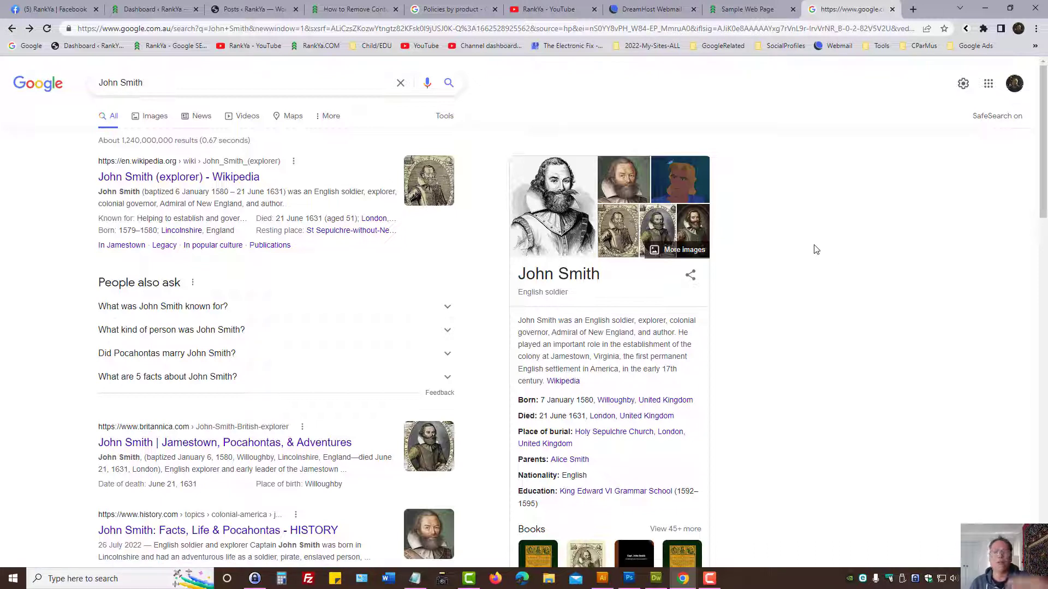
mouse_move(812, 249)
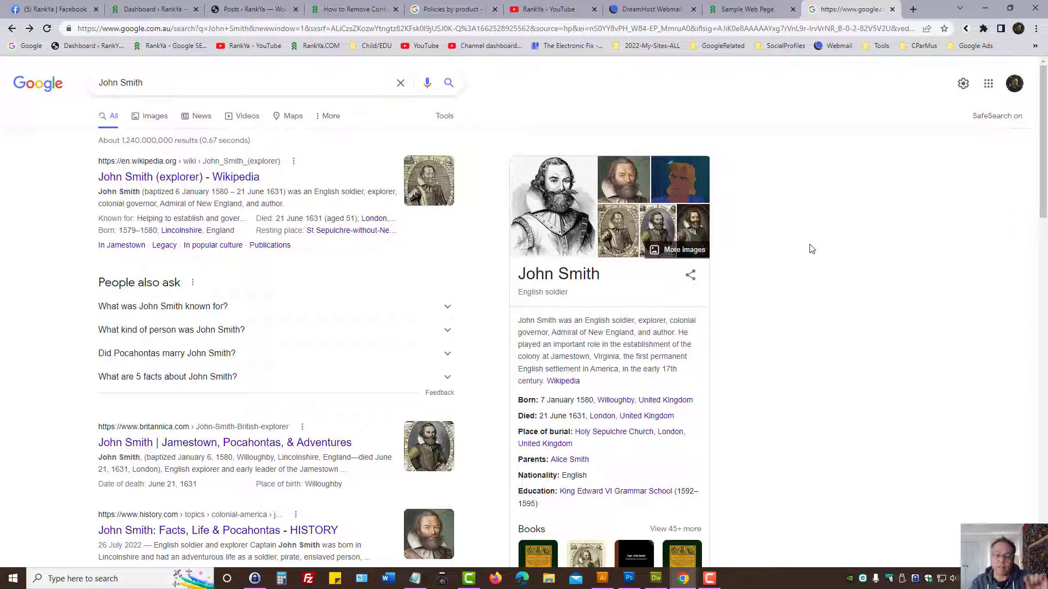
left_click(648, 9)
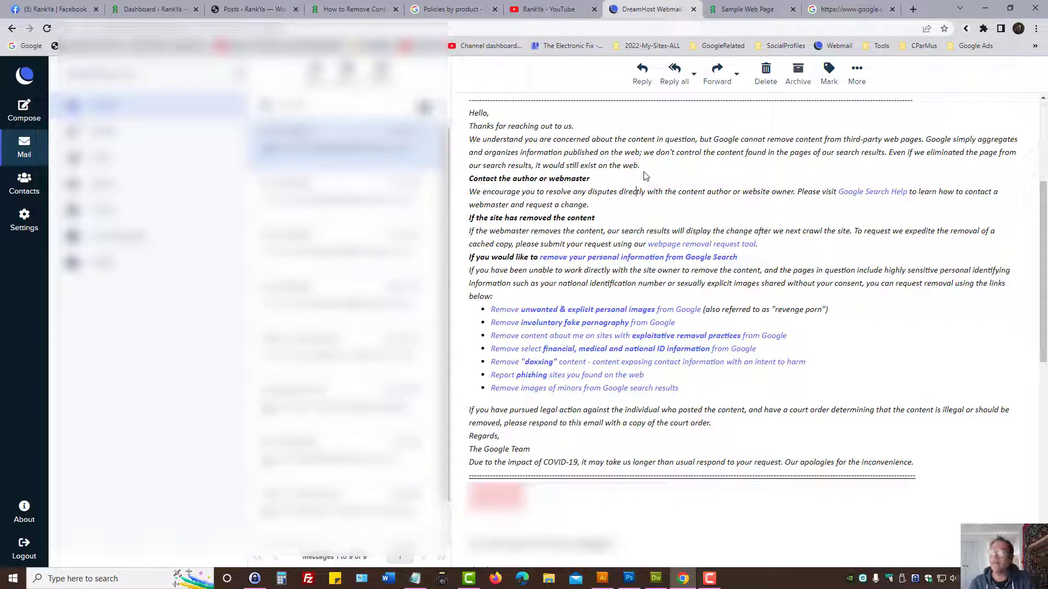
Return to the Sample Web Page tab mentioning John Smith and Jane Doe.
left_click(747, 9)
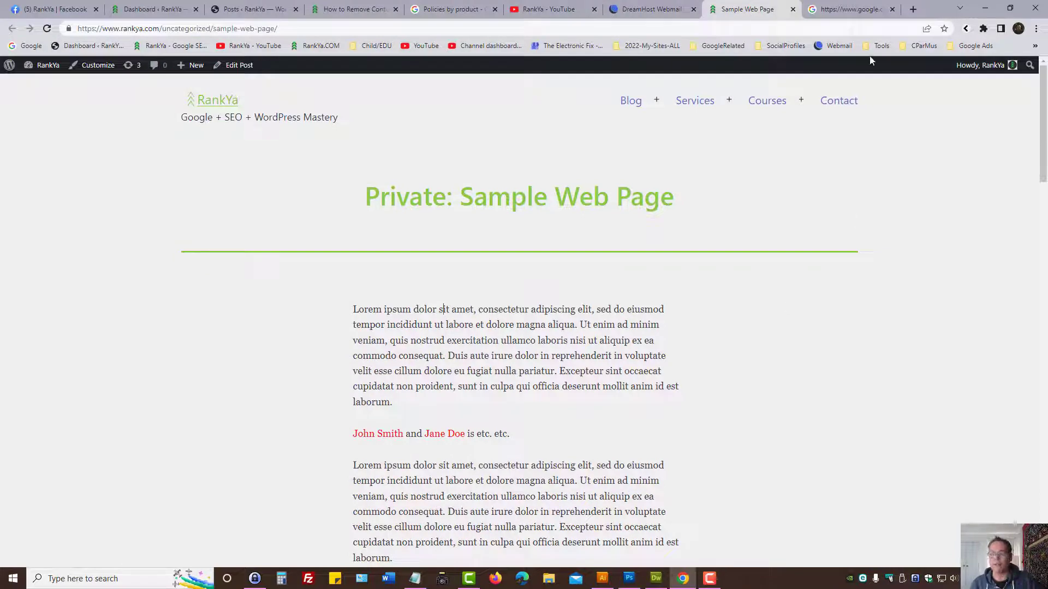
mouse_move(533, 389)
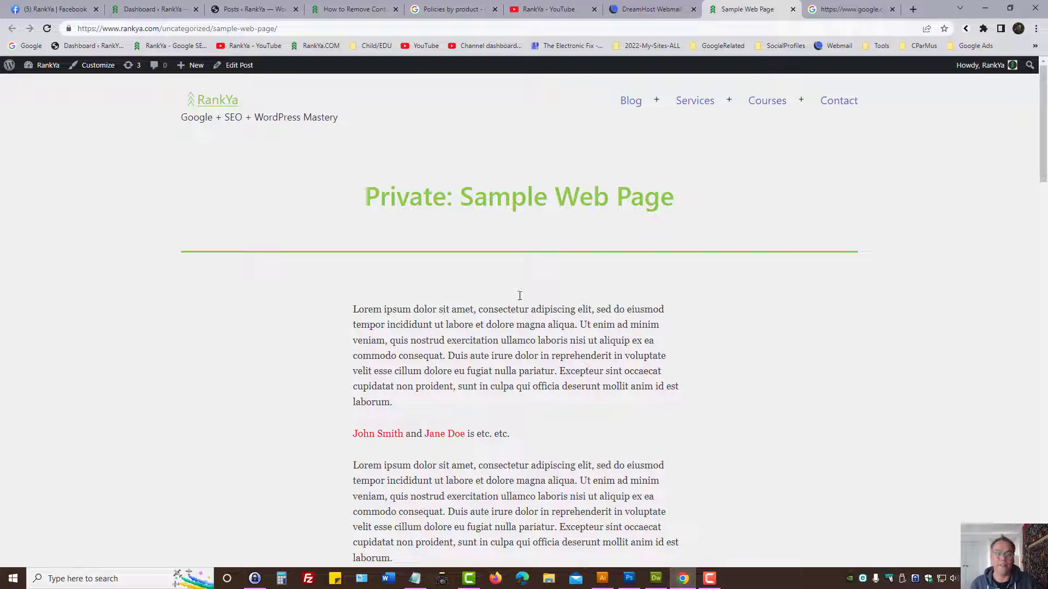
Copy the Core Web Vitals phrase from the rankya.com homepage into a new tab's search bar.
left_click(766, 9)
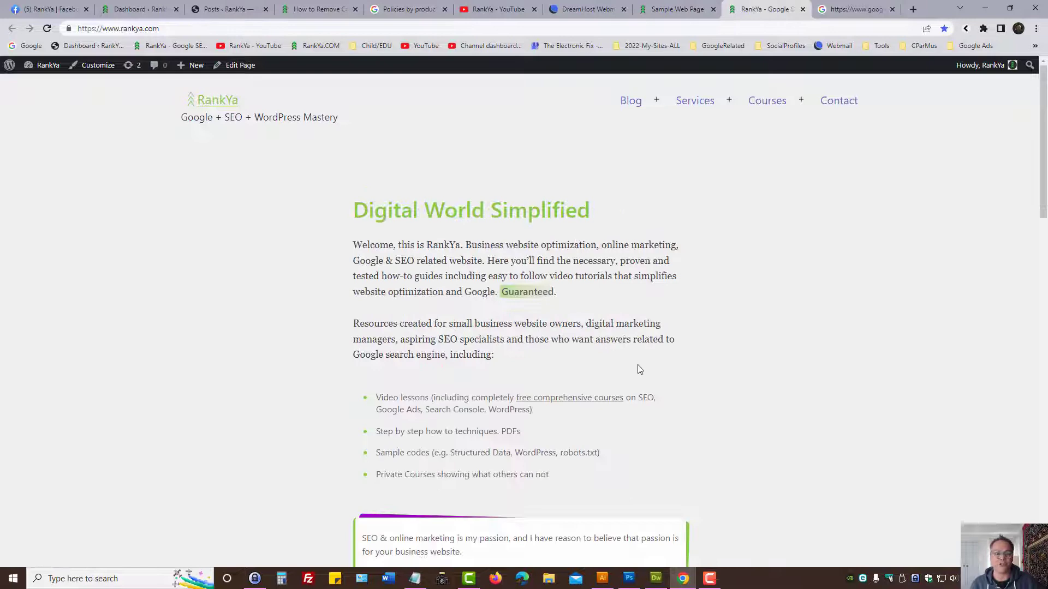
scroll("down", 3)
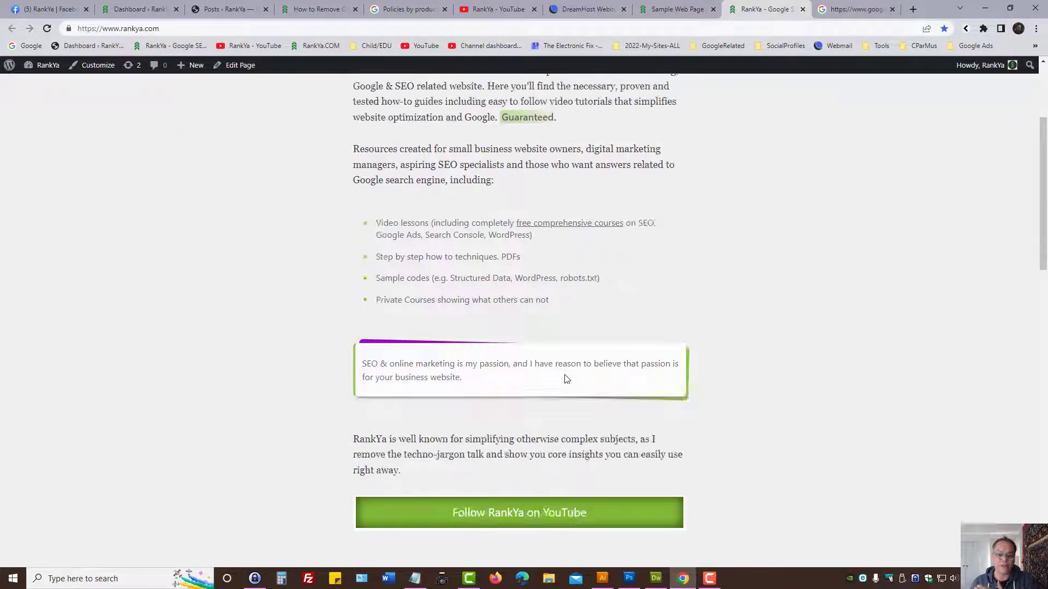
scroll("down", 3)
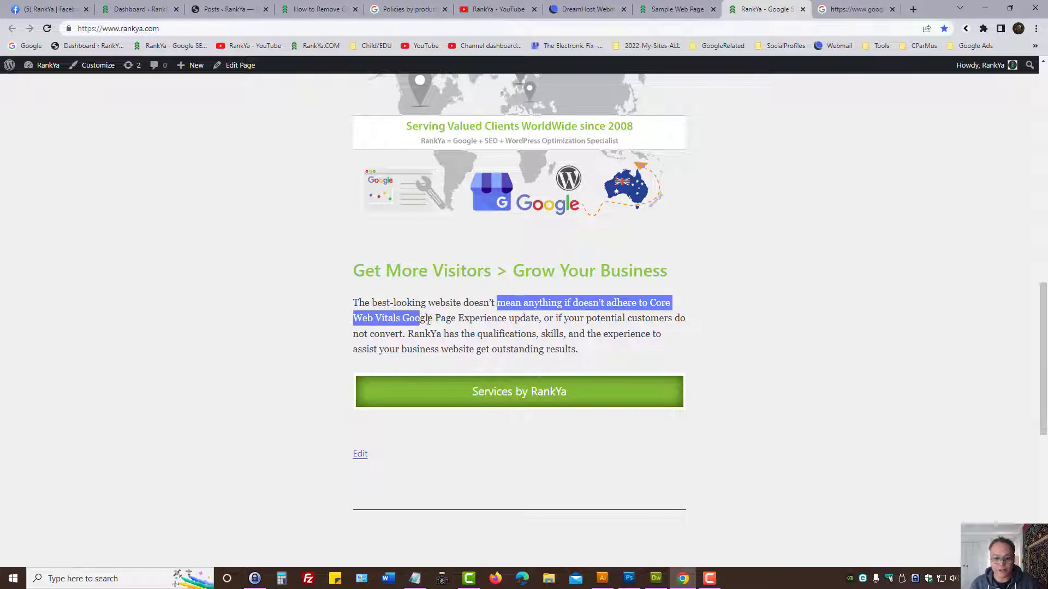
right_click(458, 318)
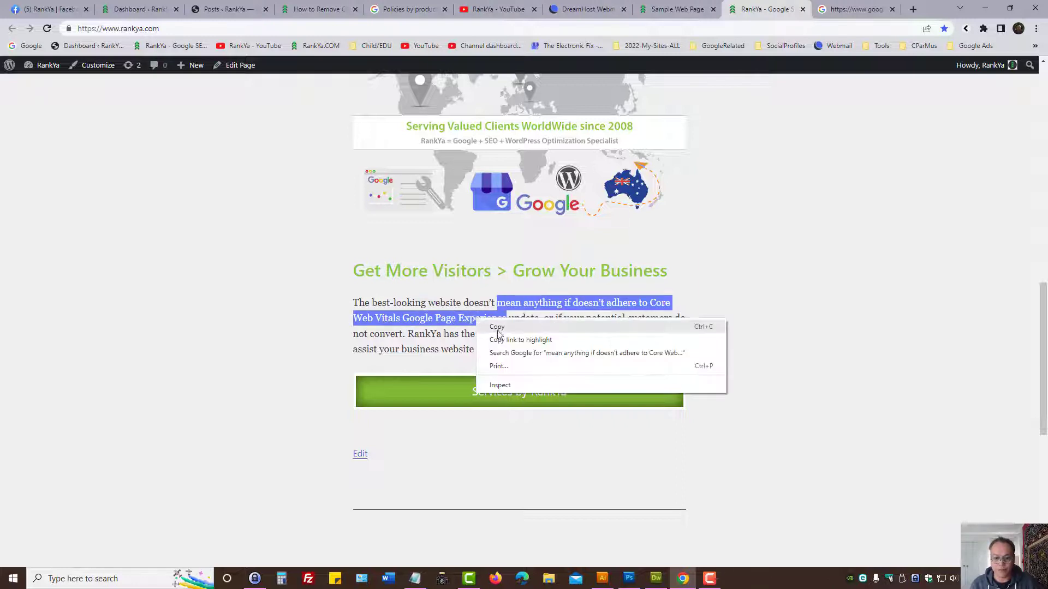
left_click(913, 8)
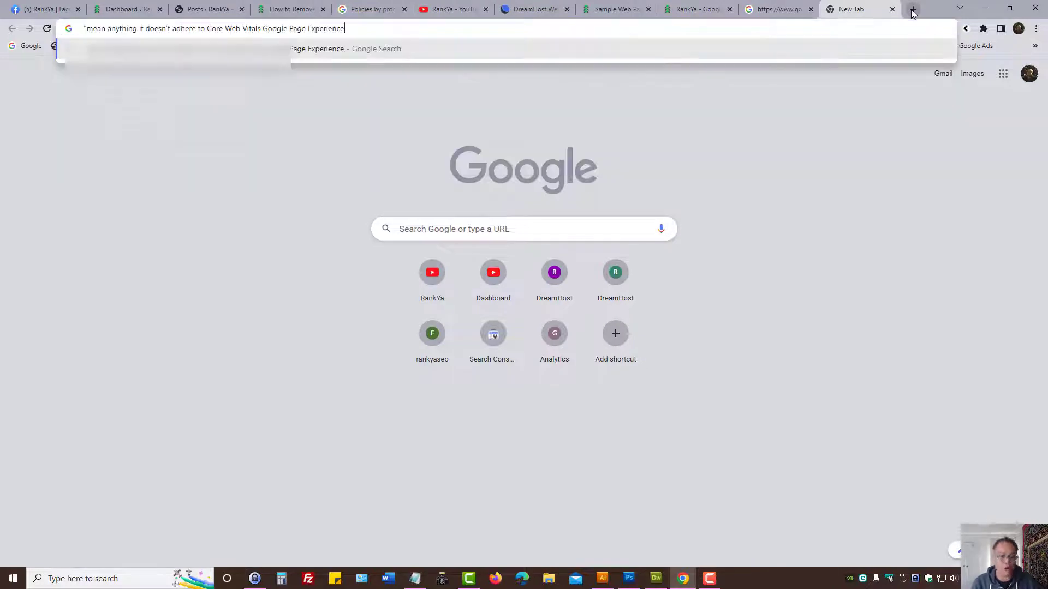
Search the quoted Core Web Vitals phrase and open the single rankya.com result.
key("Return")
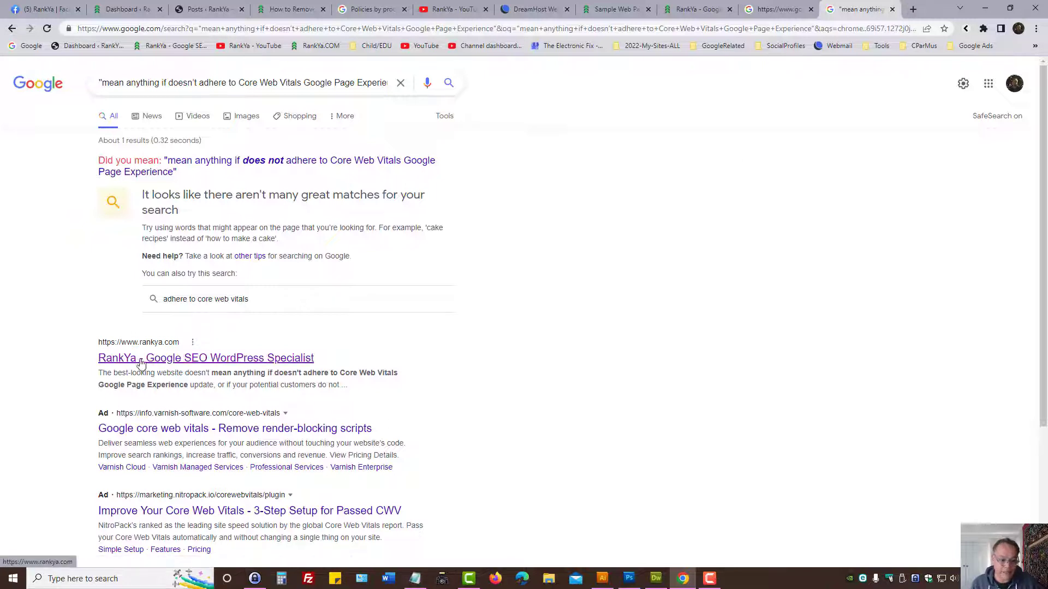
mouse_move(244, 361)
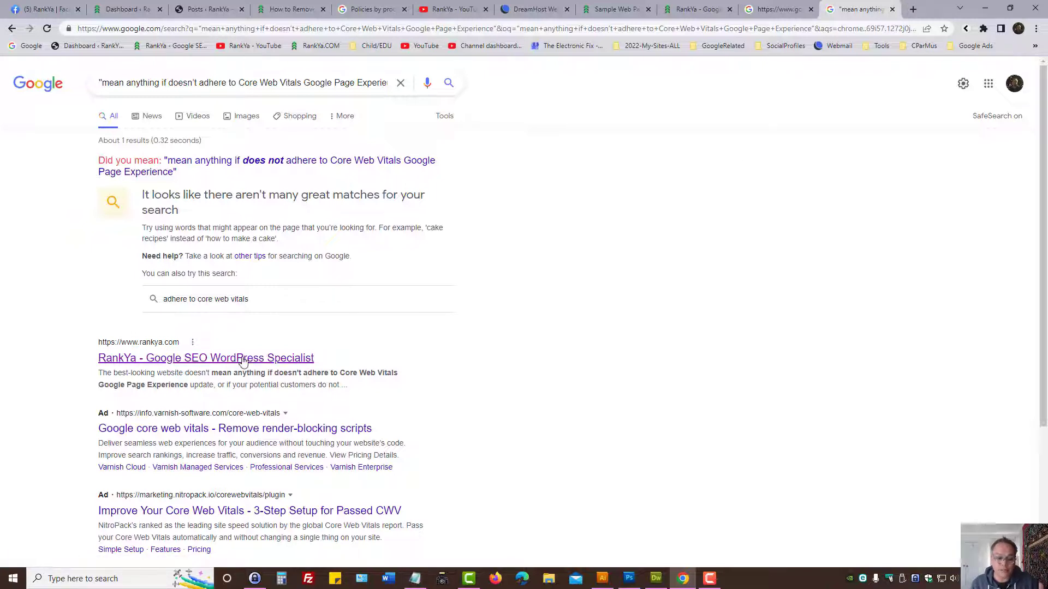
mouse_move(241, 360)
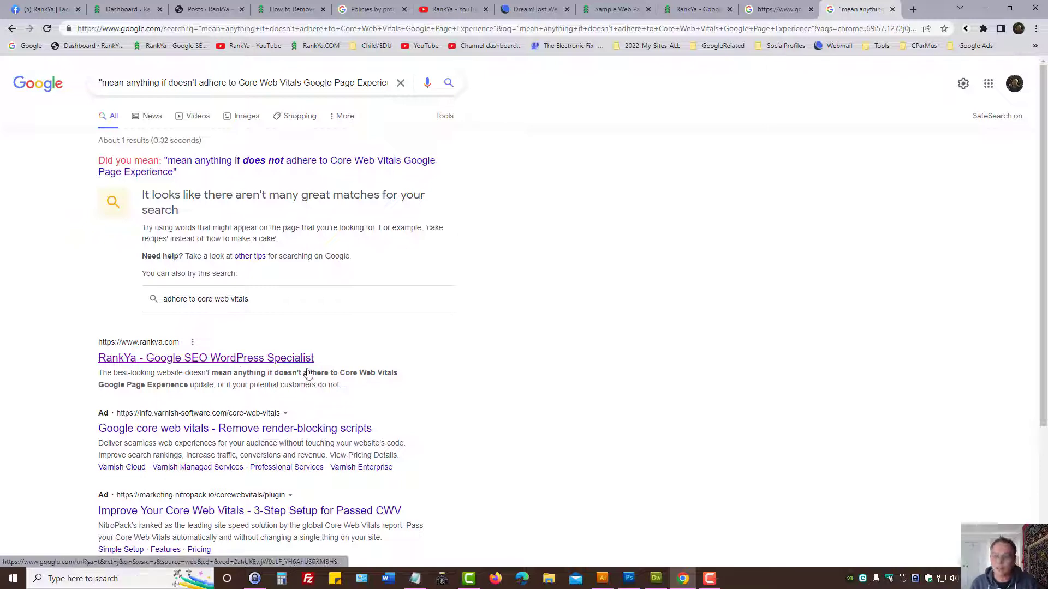
left_click(206, 358)
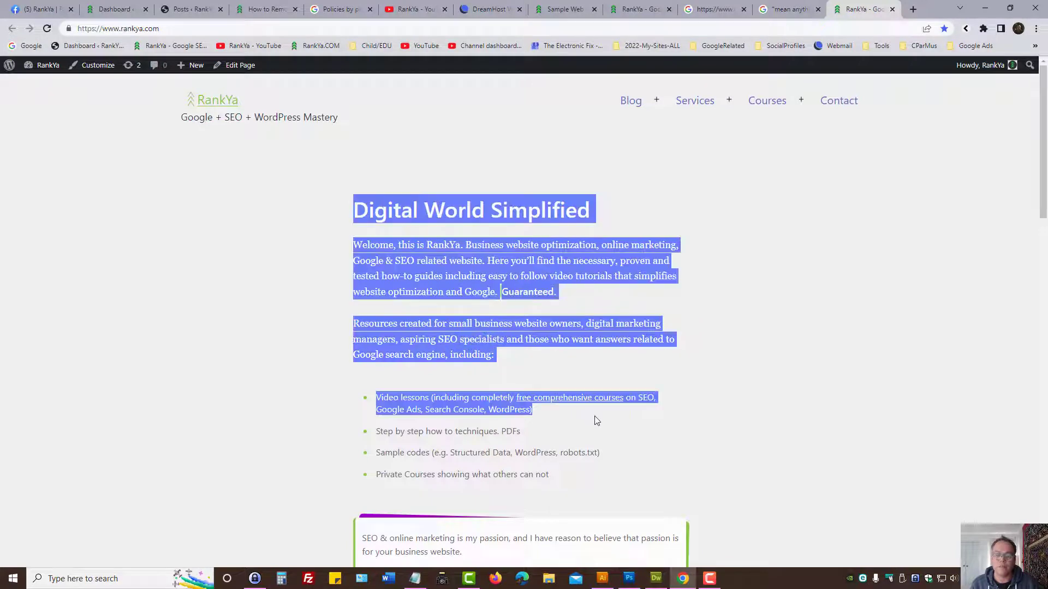
left_click(708, 277)
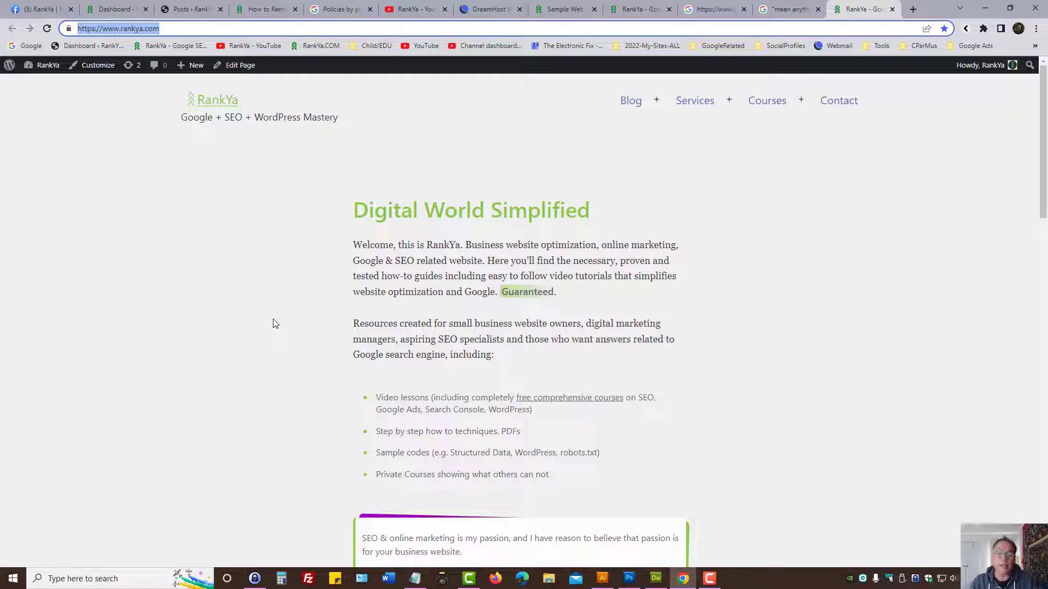
mouse_move(480, 5)
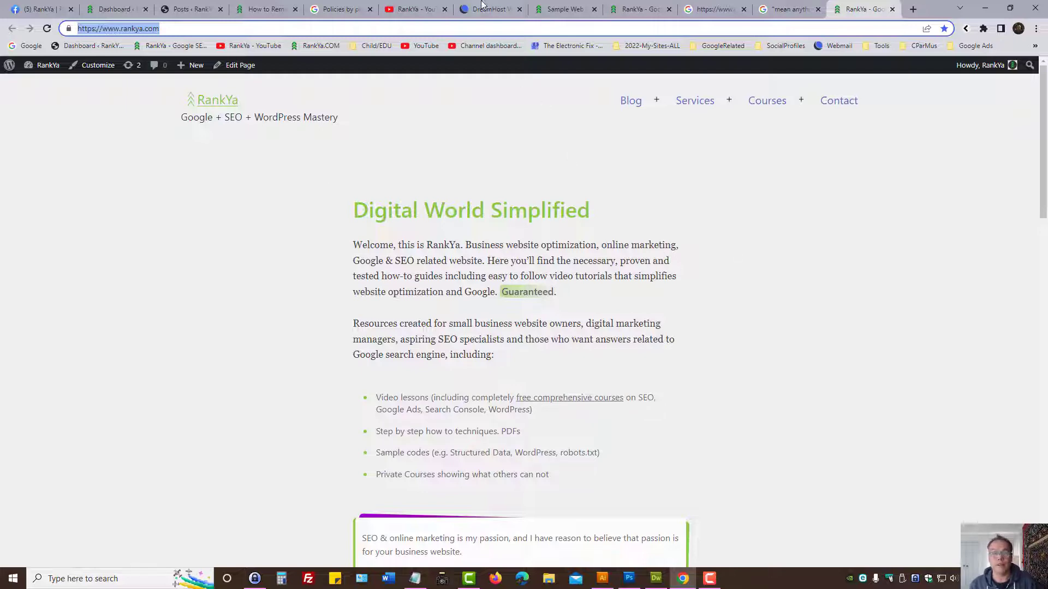
Reopen Google's third-party content reply, then show the three-point removal slide in Illustrator.
left_click(489, 8)
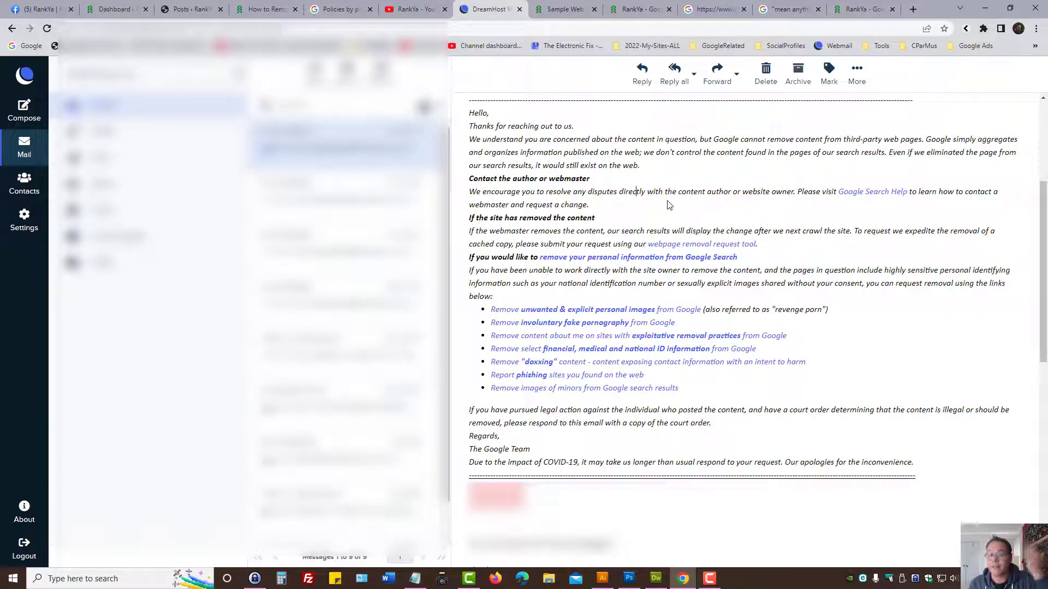
mouse_move(701, 194)
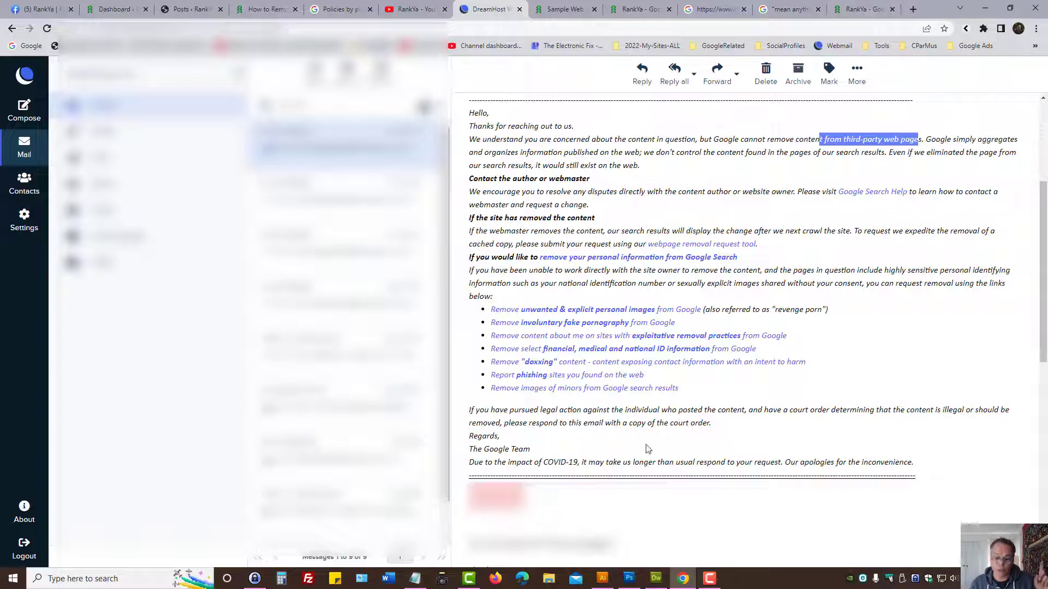
left_click(600, 578)
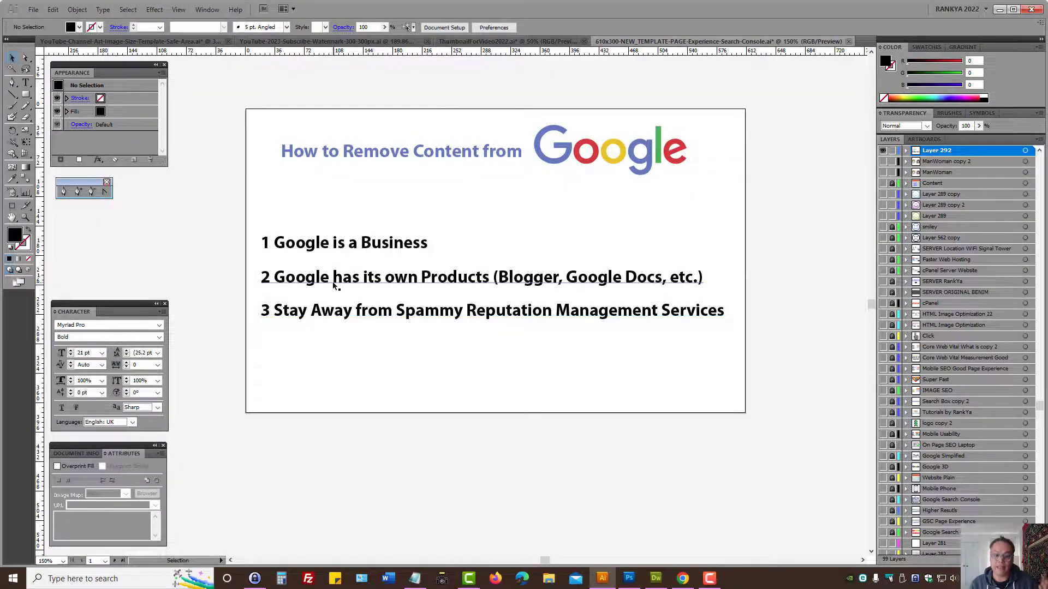
Open Policies by product in Google Account Help, scroll through the product list and back up.
left_click(334, 277)
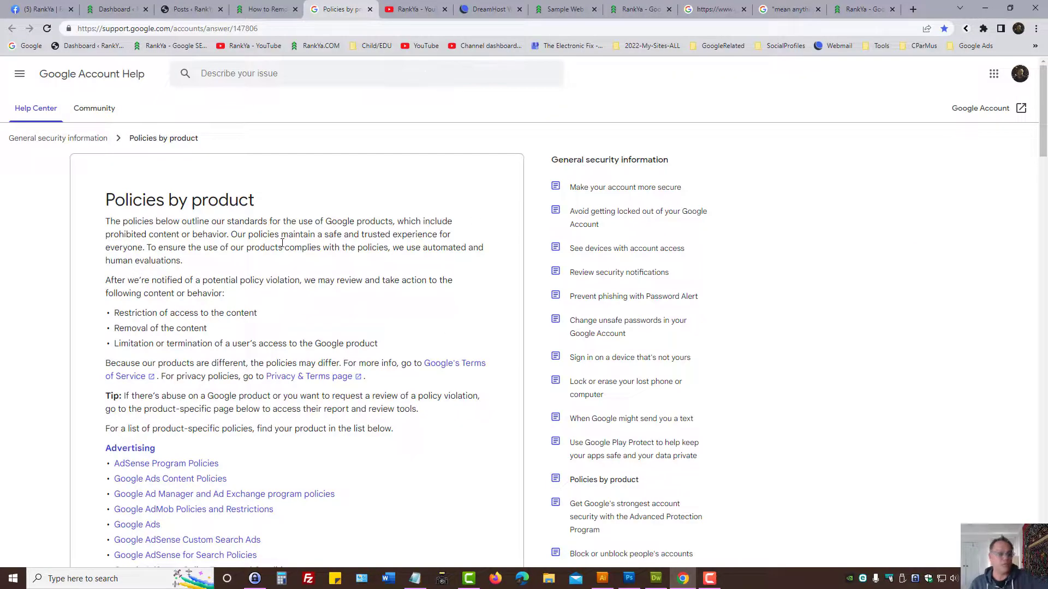
scroll("down", 3)
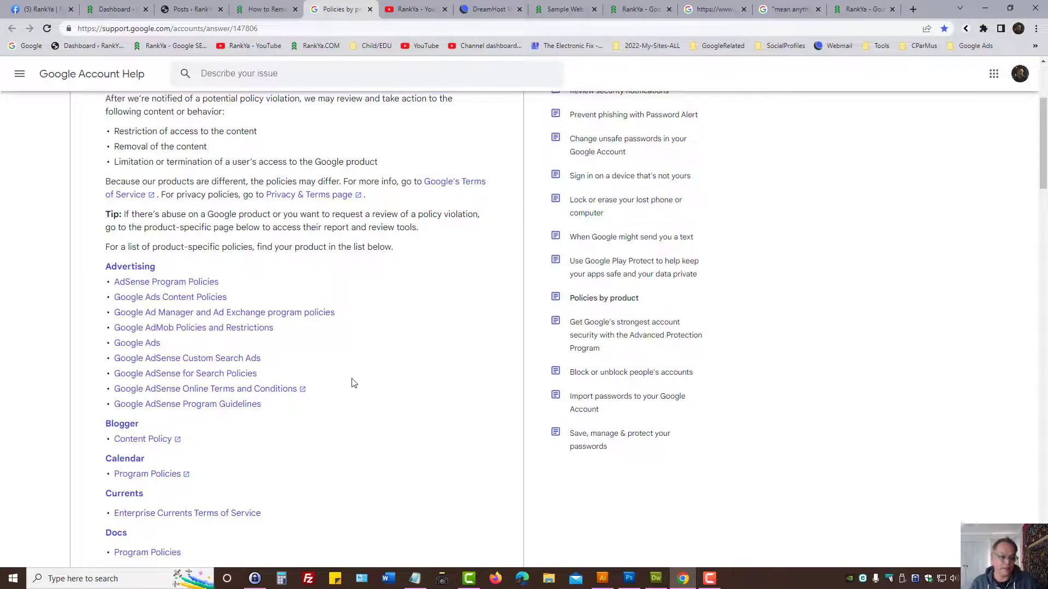
scroll("down", 3)
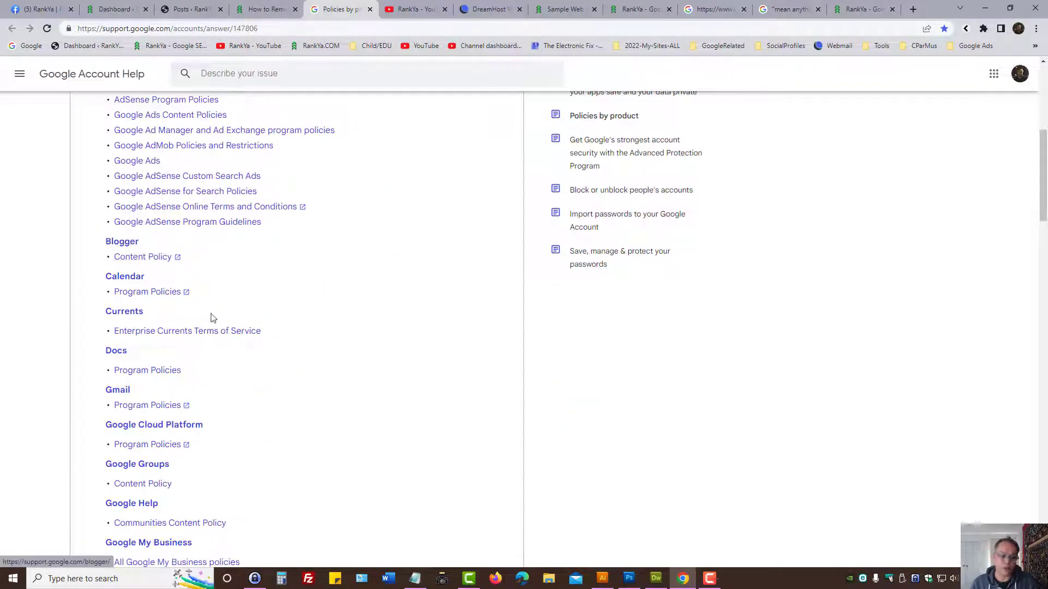
mouse_move(147, 370)
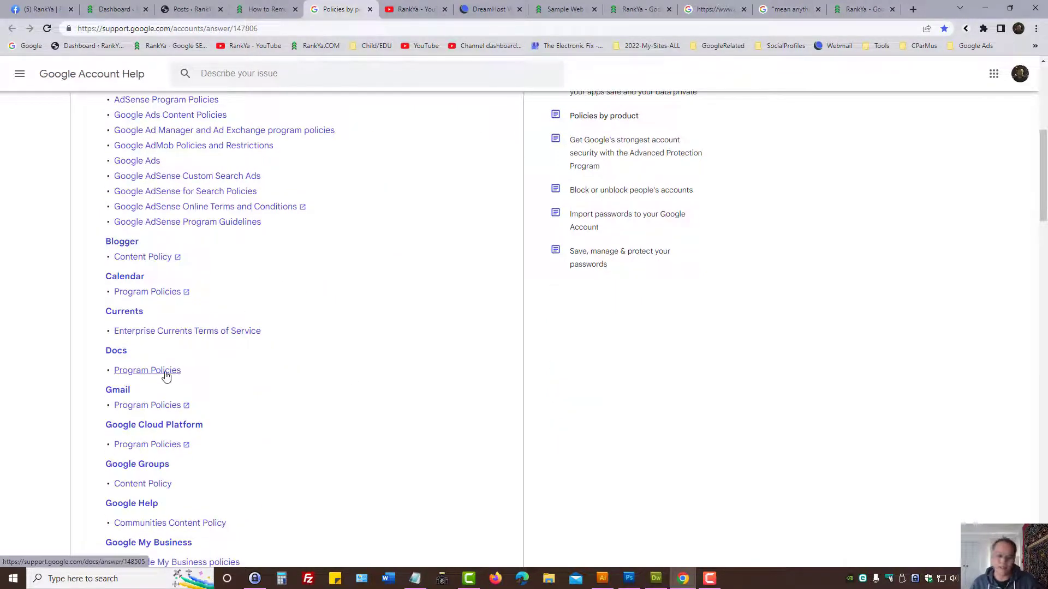
mouse_move(447, 354)
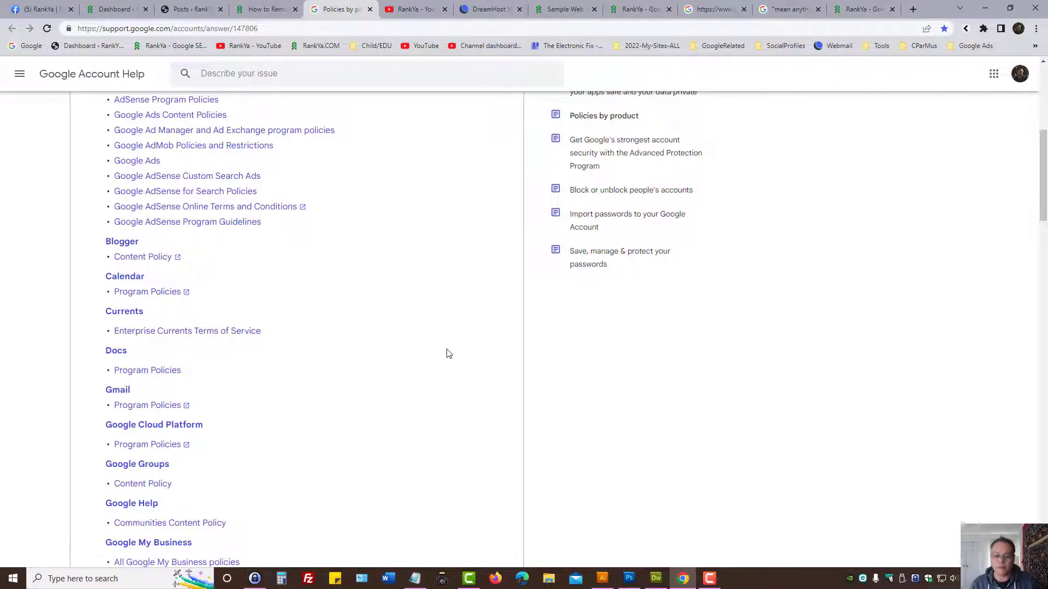
scroll("down", 3)
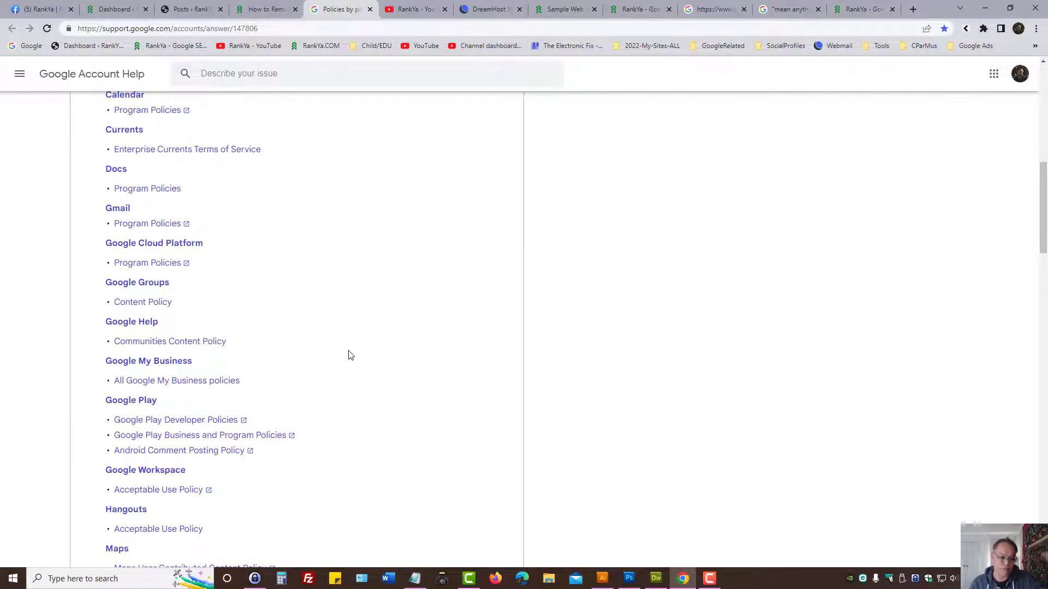
scroll("up", 3)
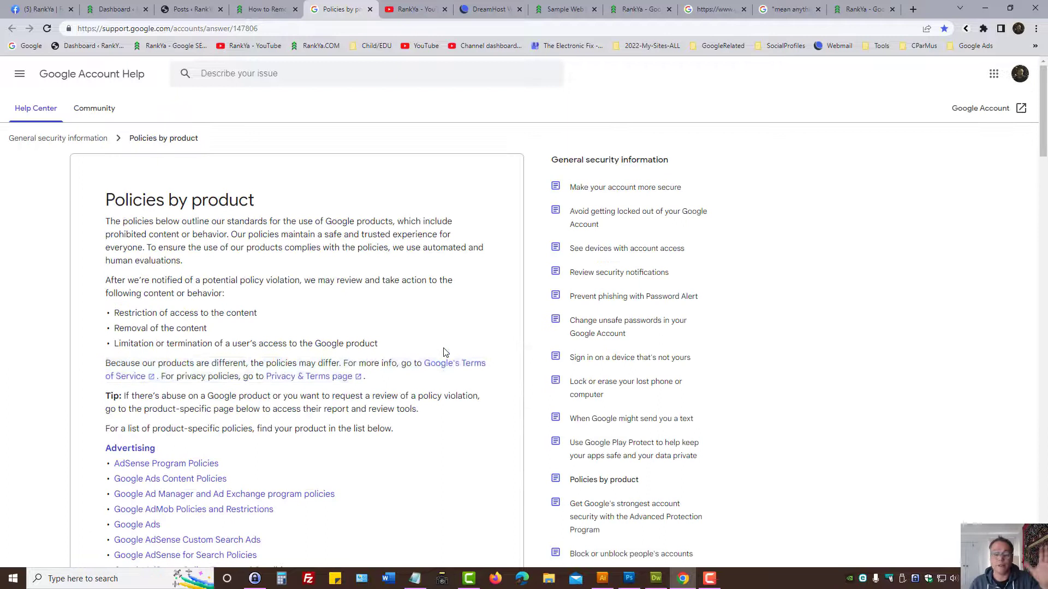
mouse_move(720, 204)
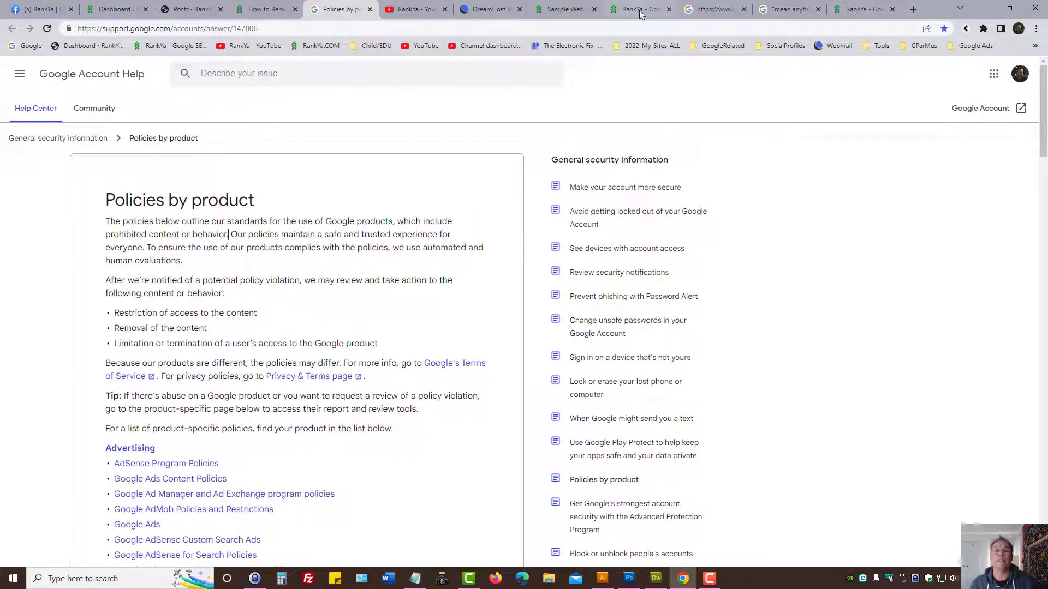
Select John Smith on the sample page, check the How to Remove Content guide, and return.
left_click(564, 9)
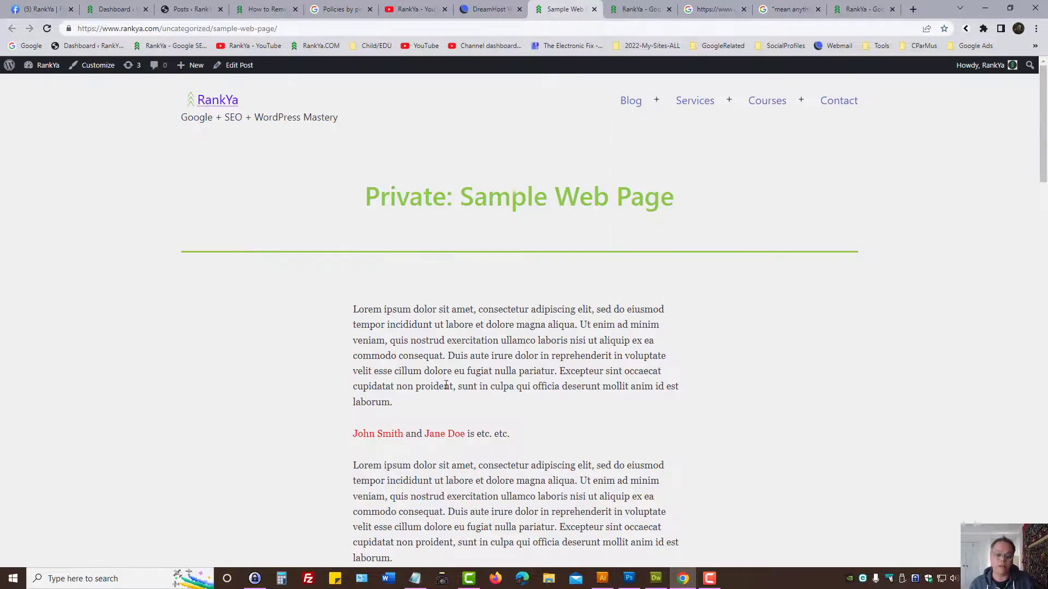
double_click(378, 434)
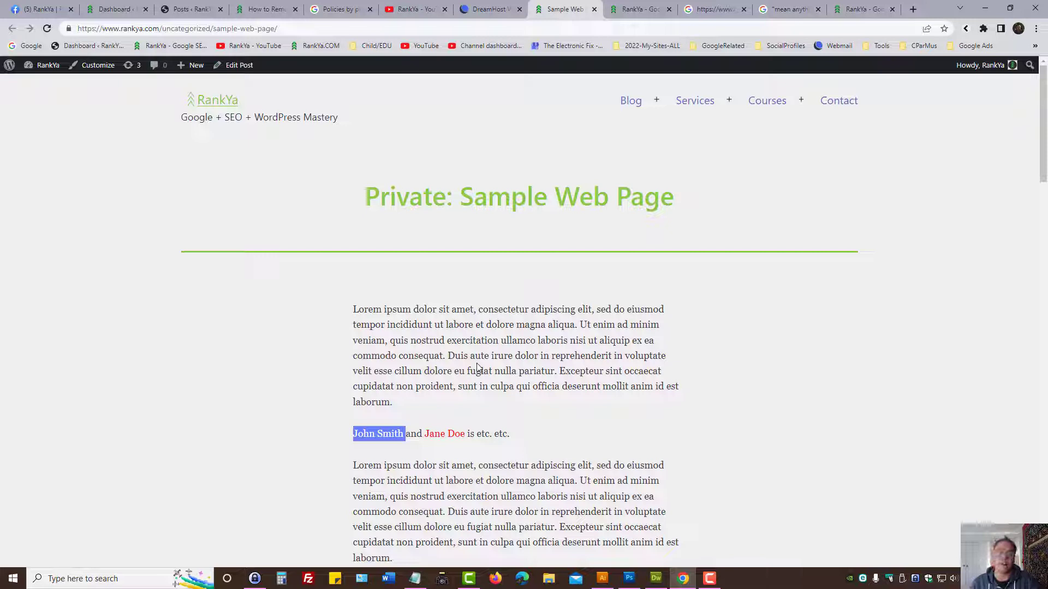
left_click(266, 9)
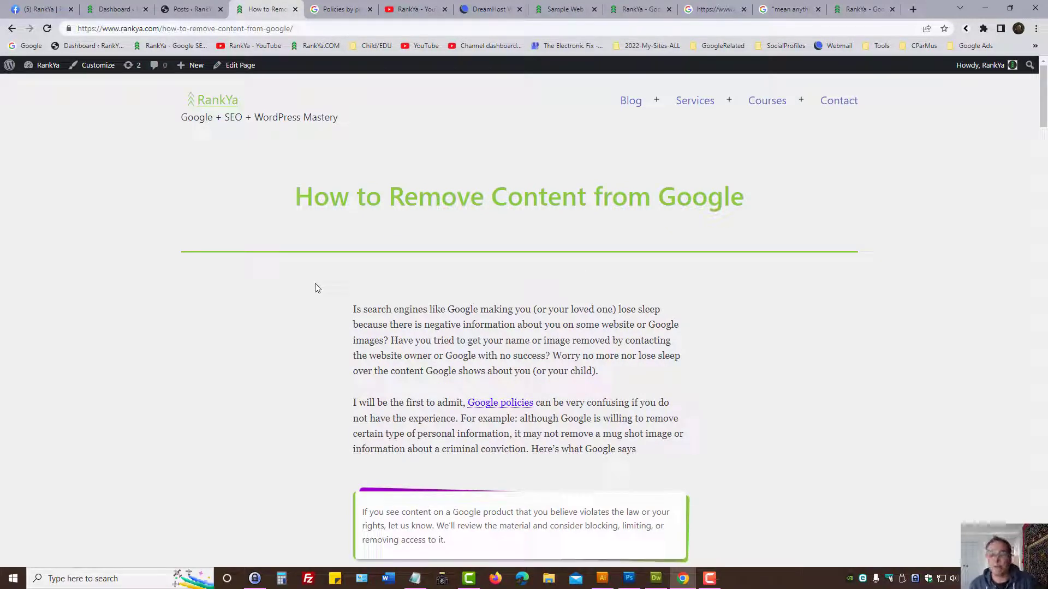
mouse_move(754, 202)
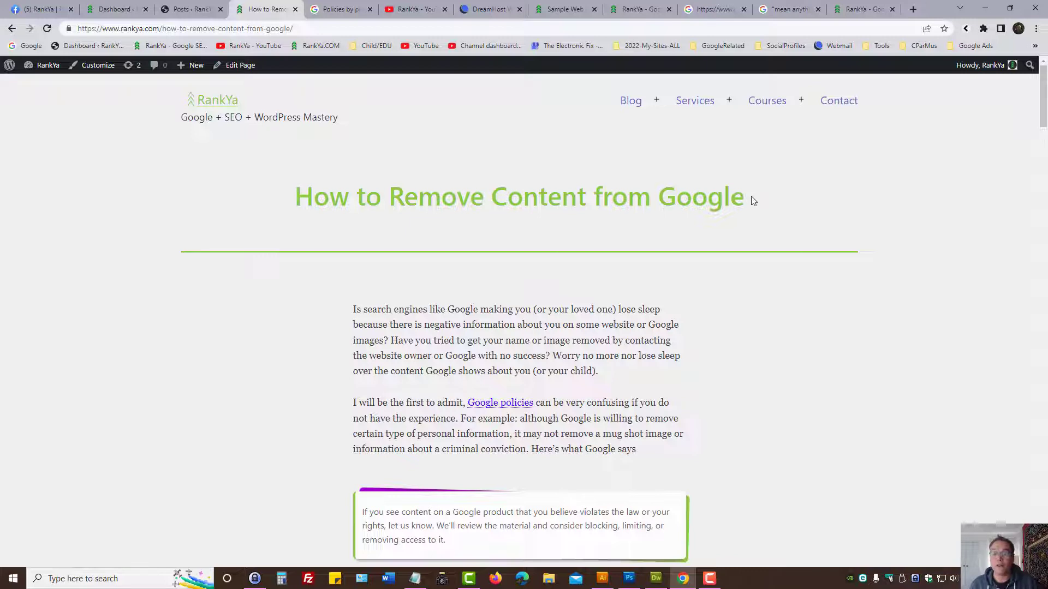
mouse_move(736, 207)
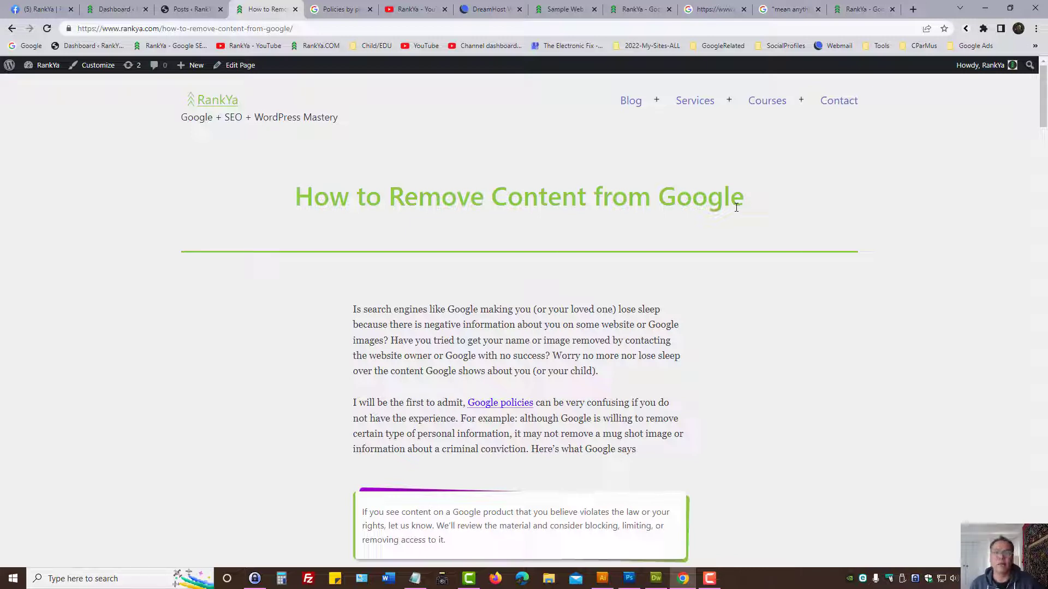
mouse_move(635, 218)
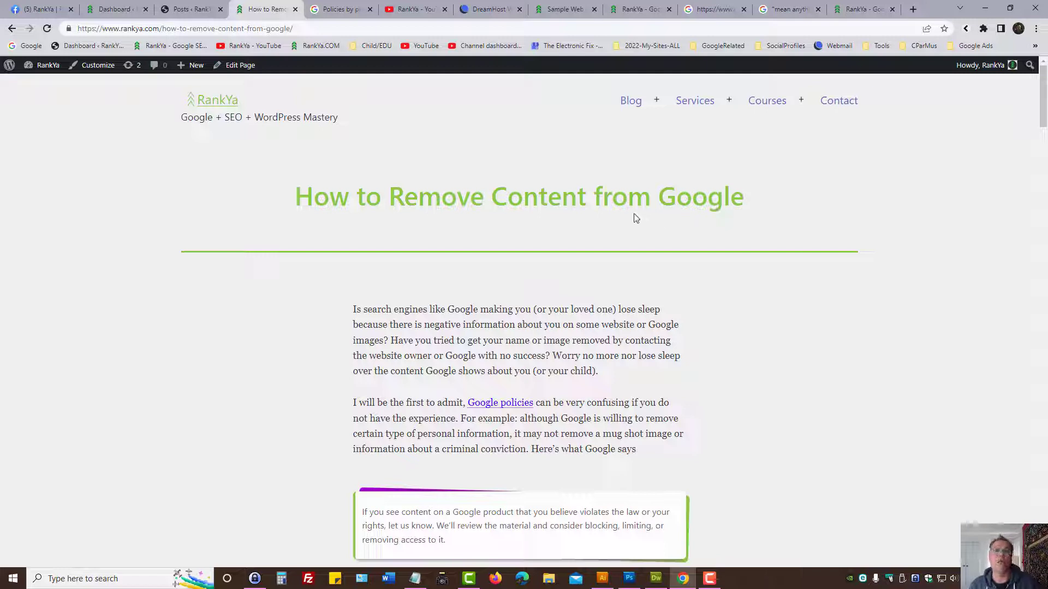
left_click(565, 9)
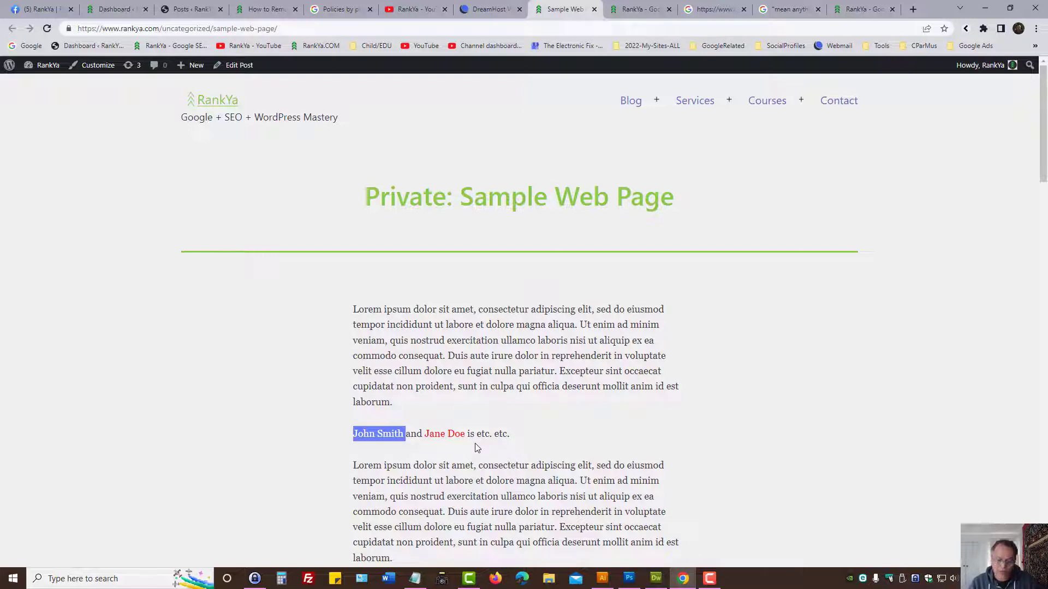
mouse_move(499, 452)
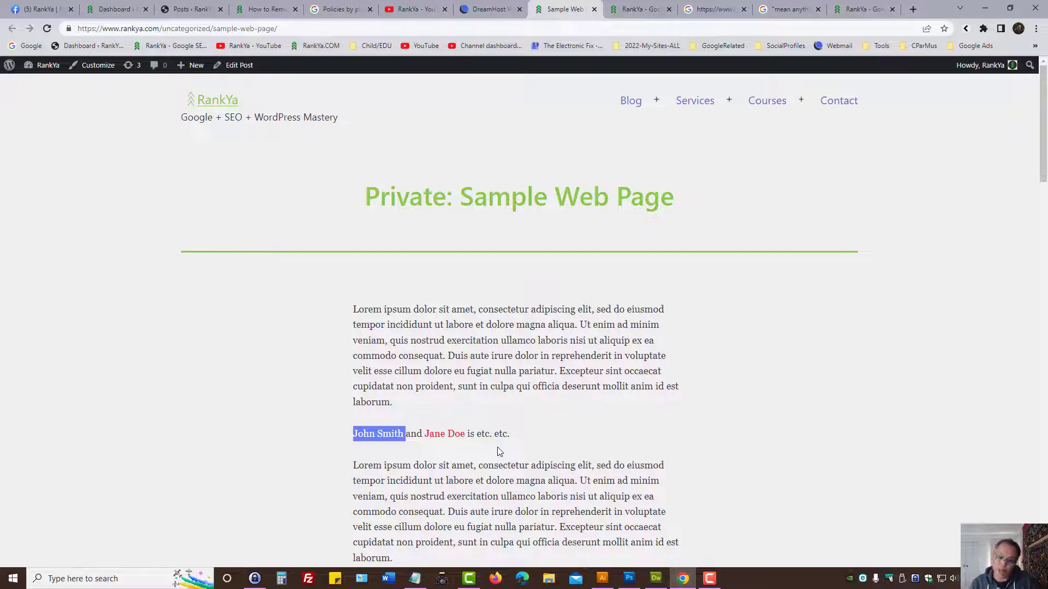
left_click(351, 433)
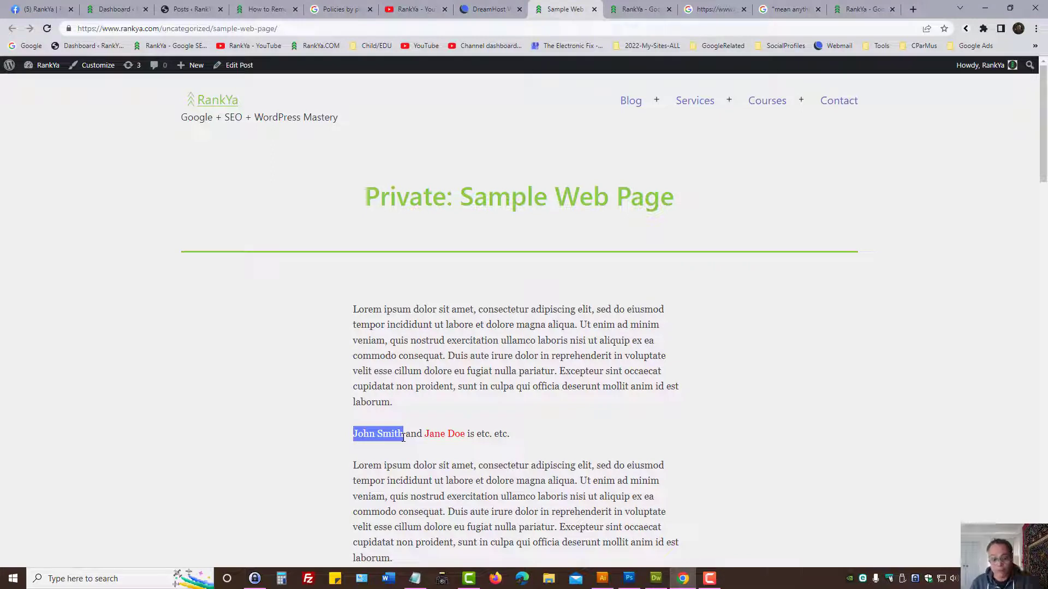
mouse_move(399, 373)
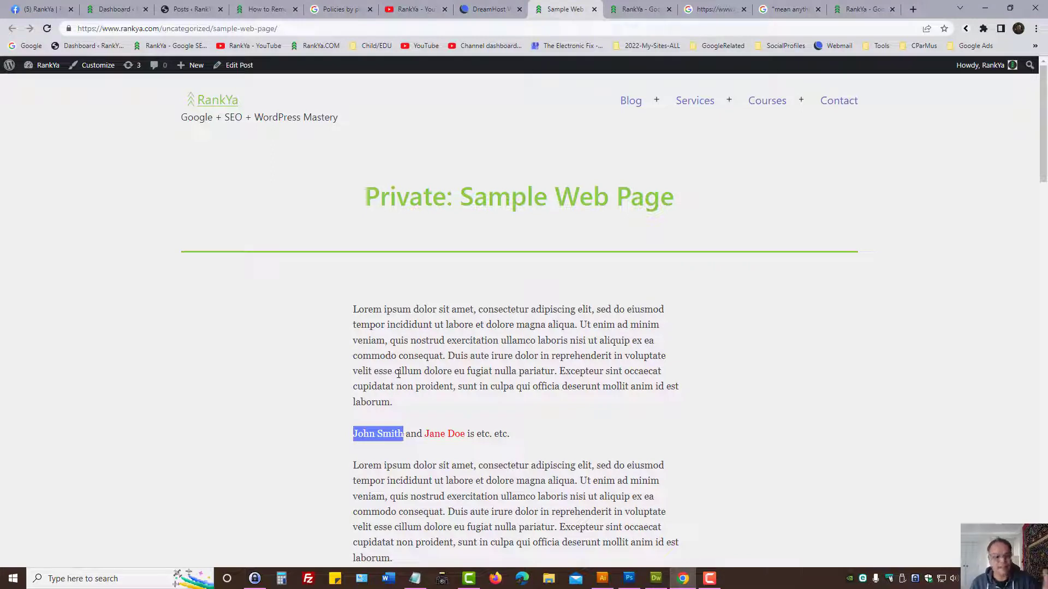
mouse_move(643, 306)
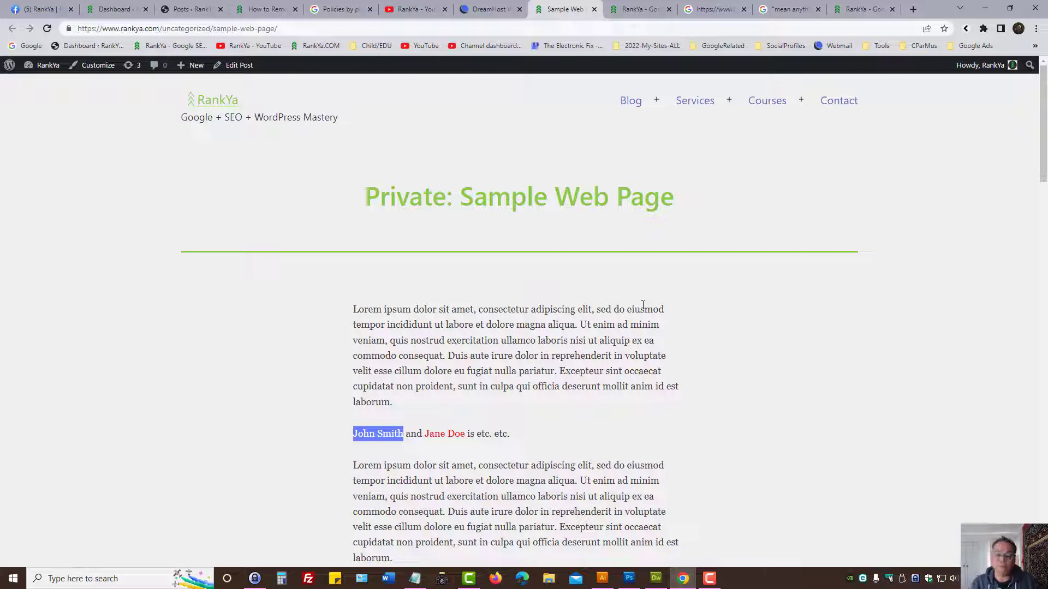
mouse_move(718, 239)
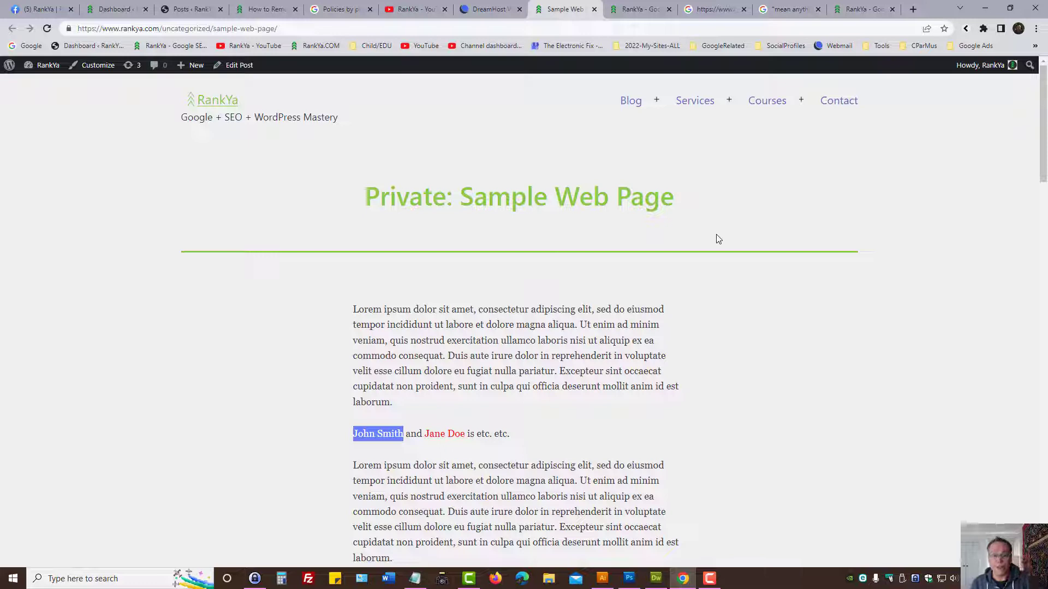
mouse_move(714, 253)
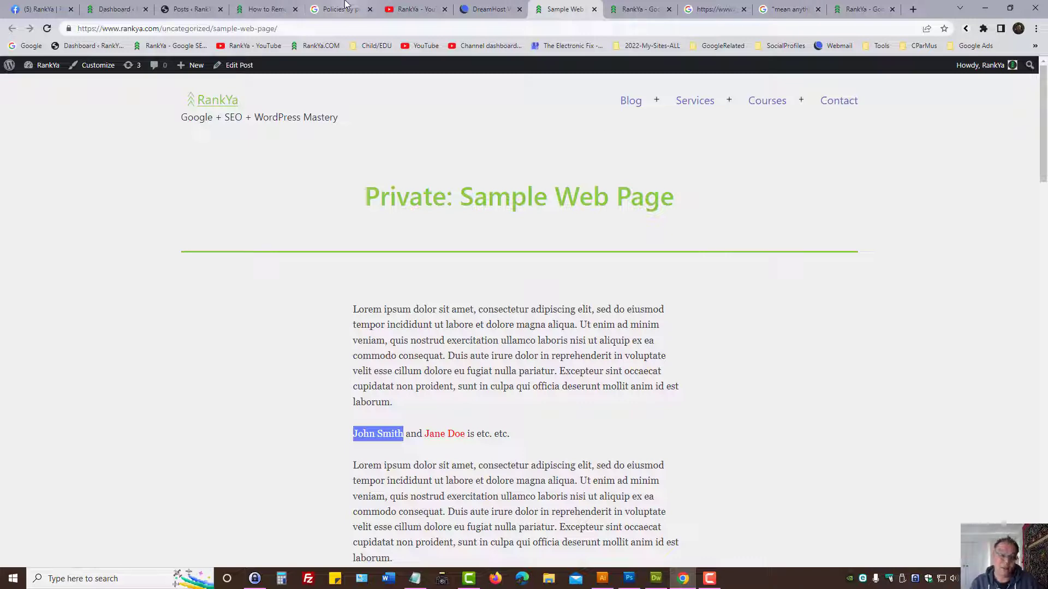
Switch to Policies by product, clear the selection, then show the removal-points slide.
left_click(338, 9)
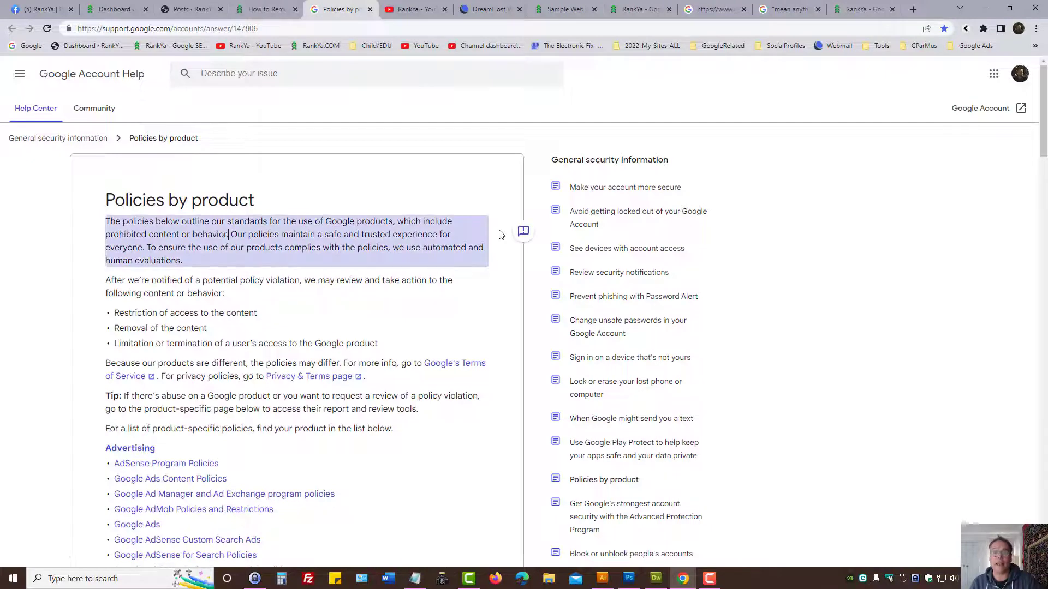
left_click(727, 176)
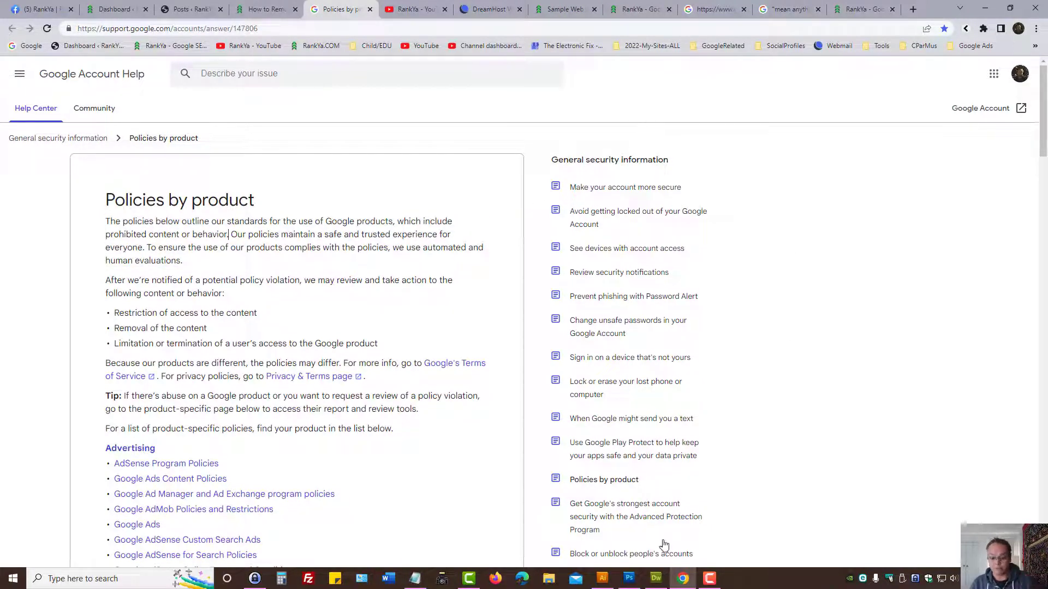
left_click(601, 578)
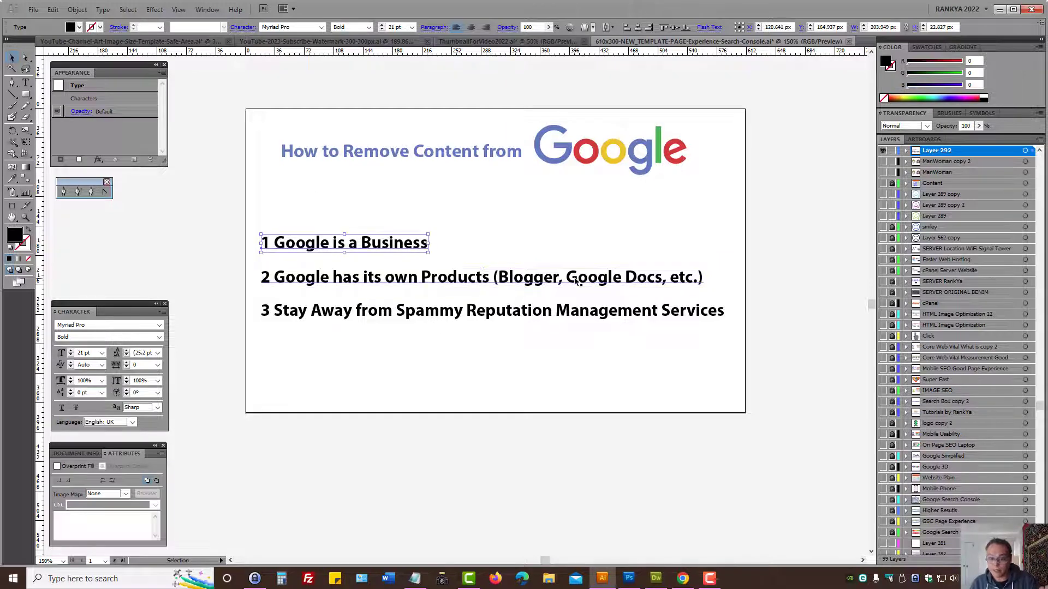
Select the slide's point about Google's own products, then switch to the Policies by product page.
left_click(480, 277)
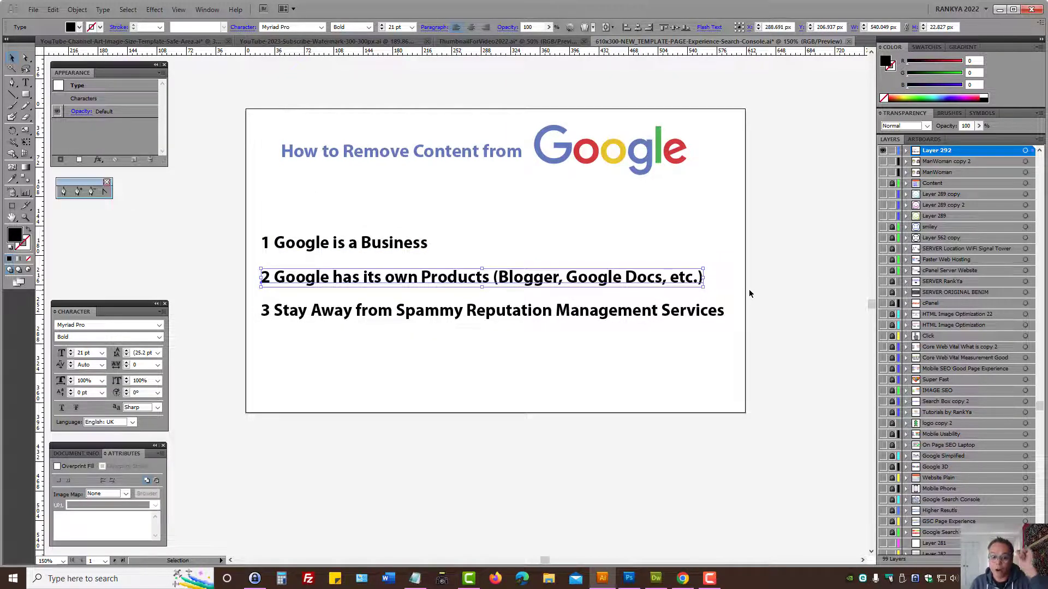
mouse_move(672, 391)
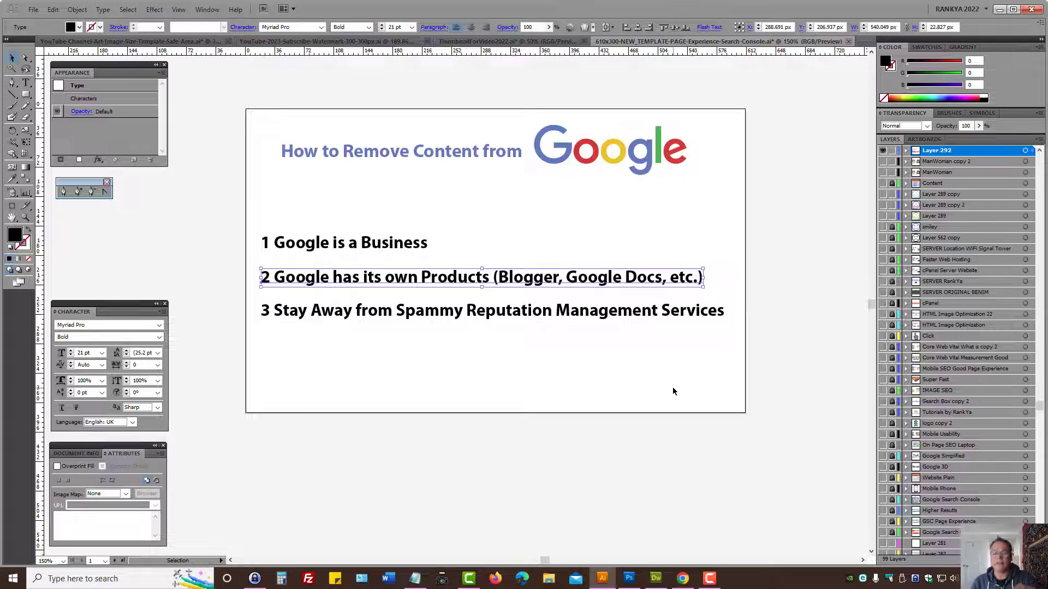
mouse_move(558, 281)
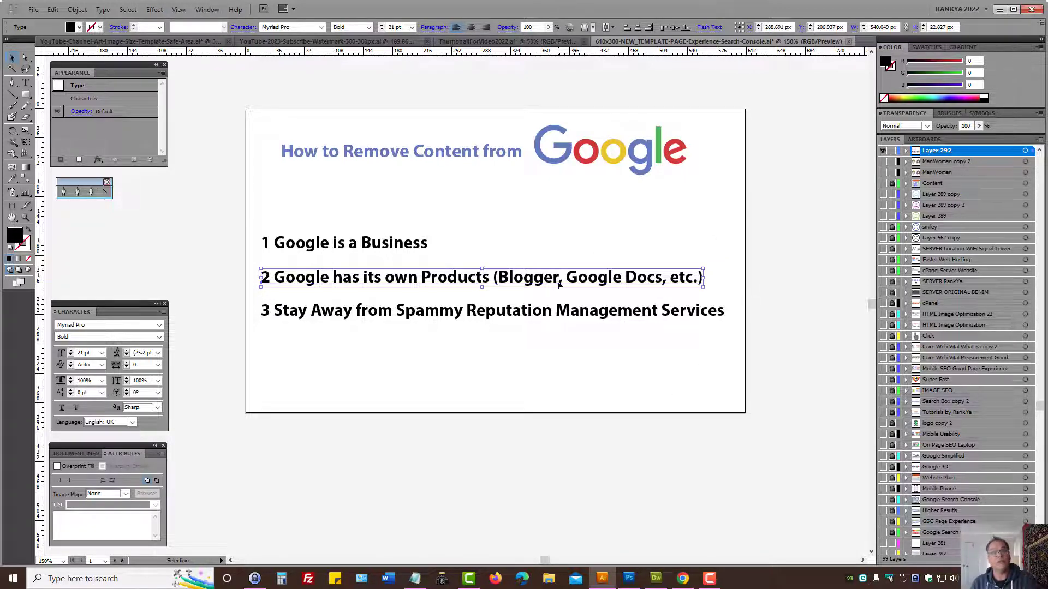
mouse_move(651, 280)
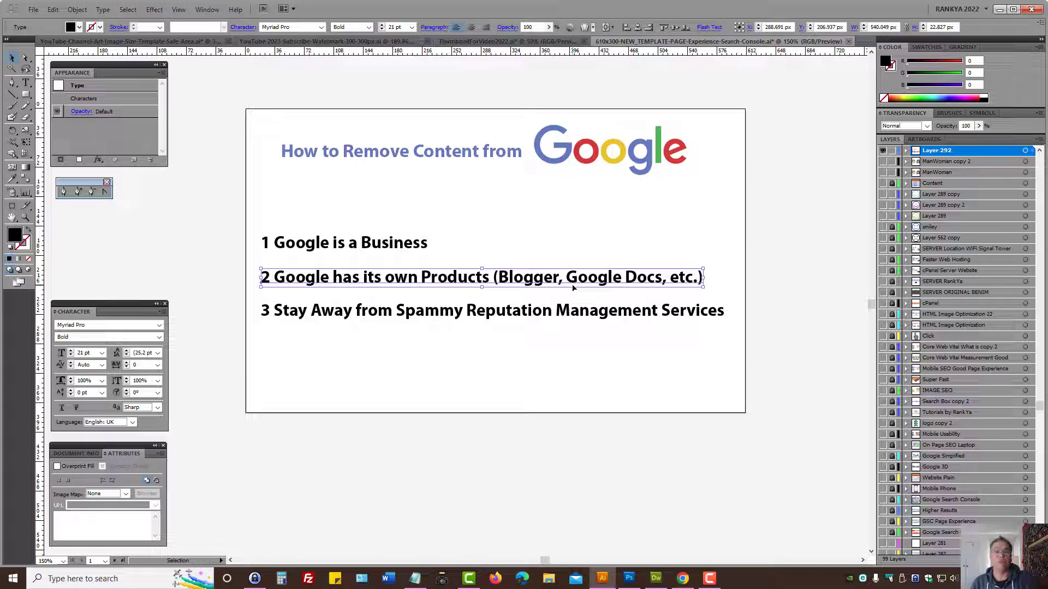
left_click(681, 579)
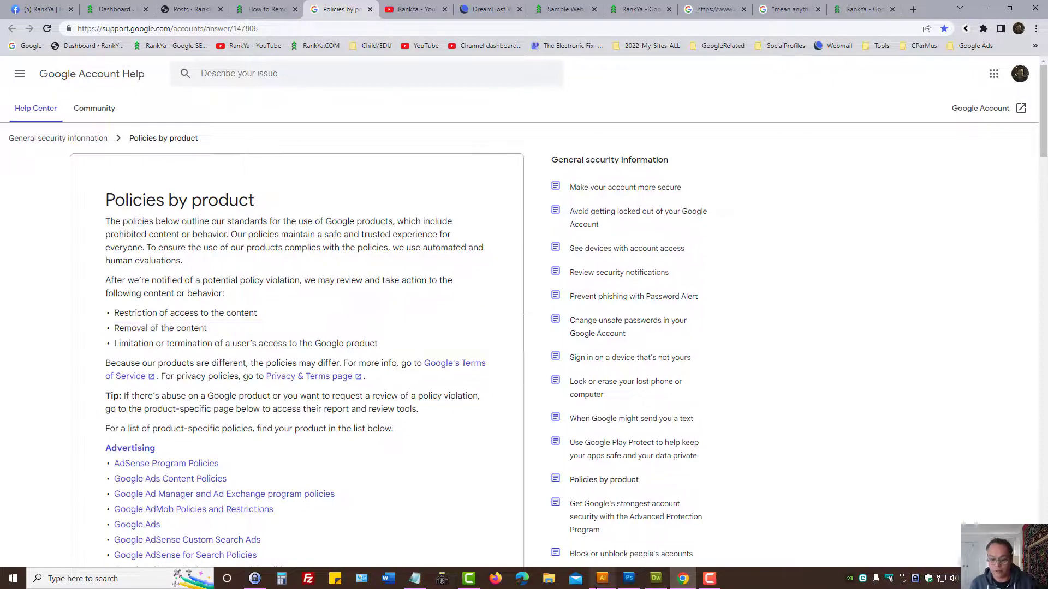
Highlight 'Google Docs' and 'Blogger' on the Illustrator slide, then show RankYa's YouTube channel.
left_click(601, 578)
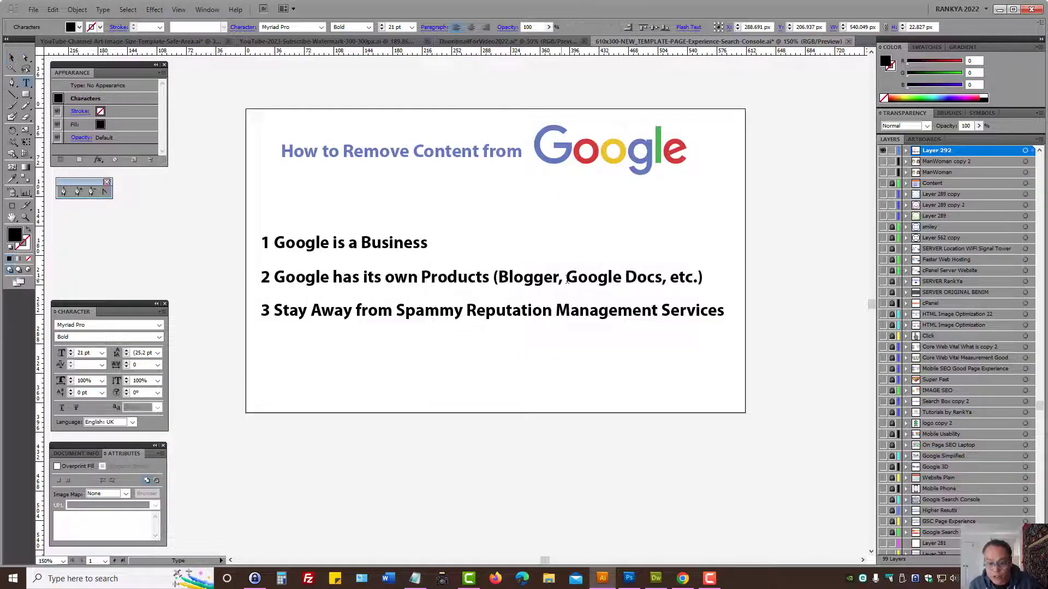
double_click(612, 276)
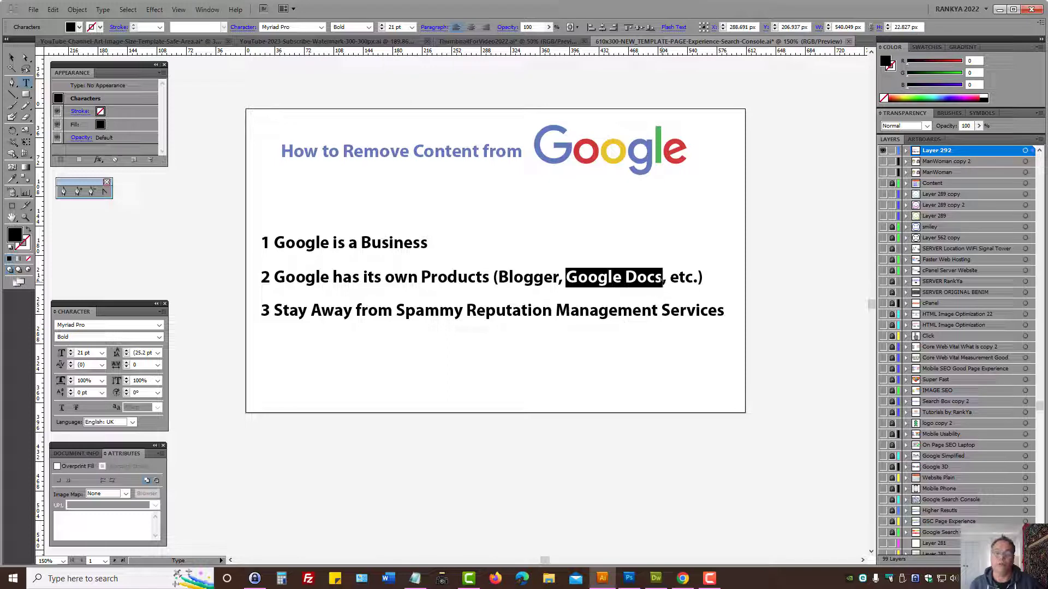
double_click(527, 277)
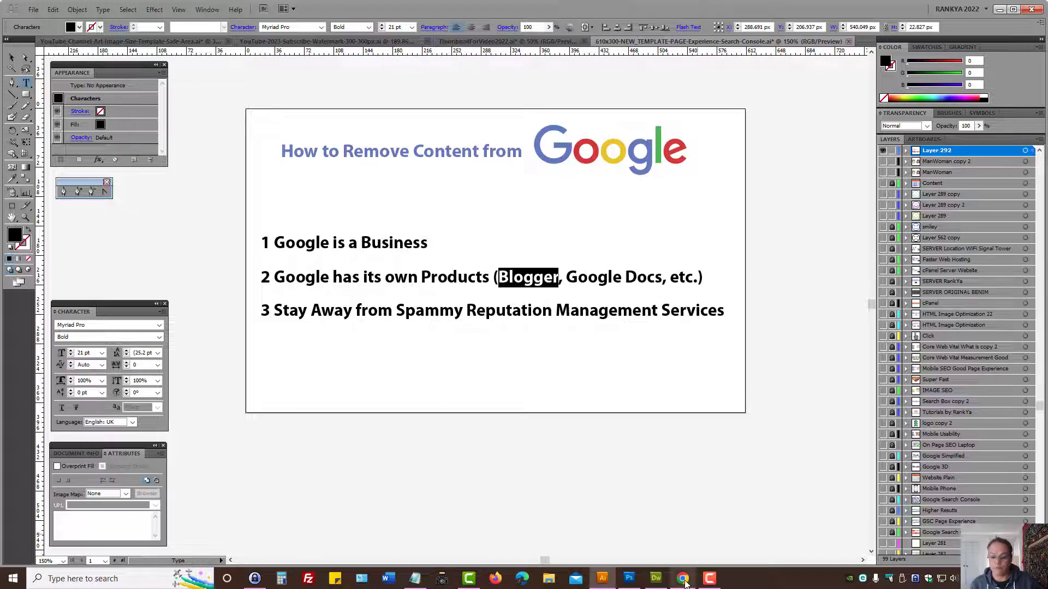
left_click(681, 578)
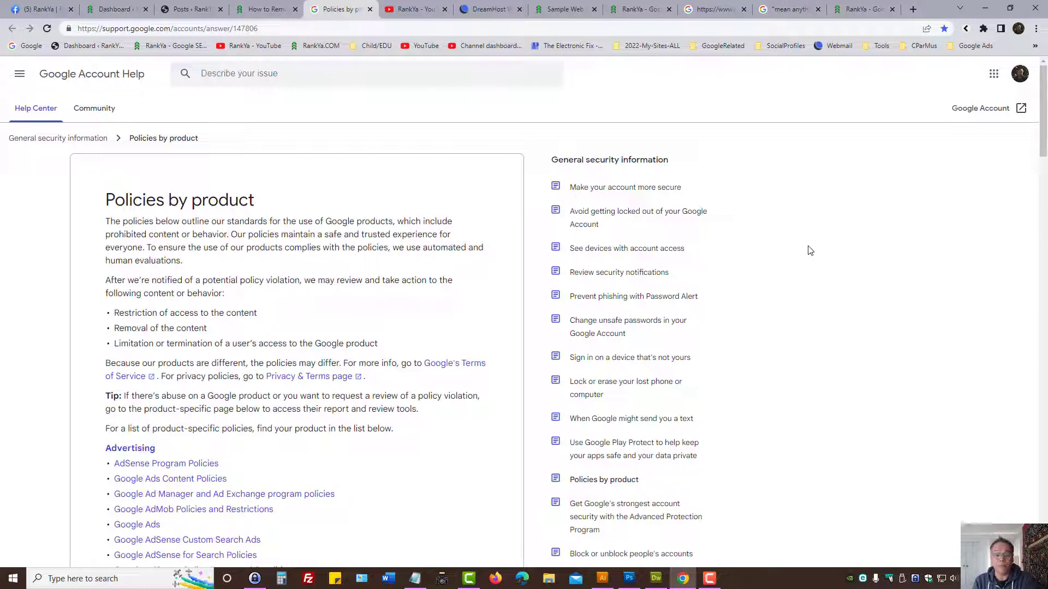
left_click(414, 9)
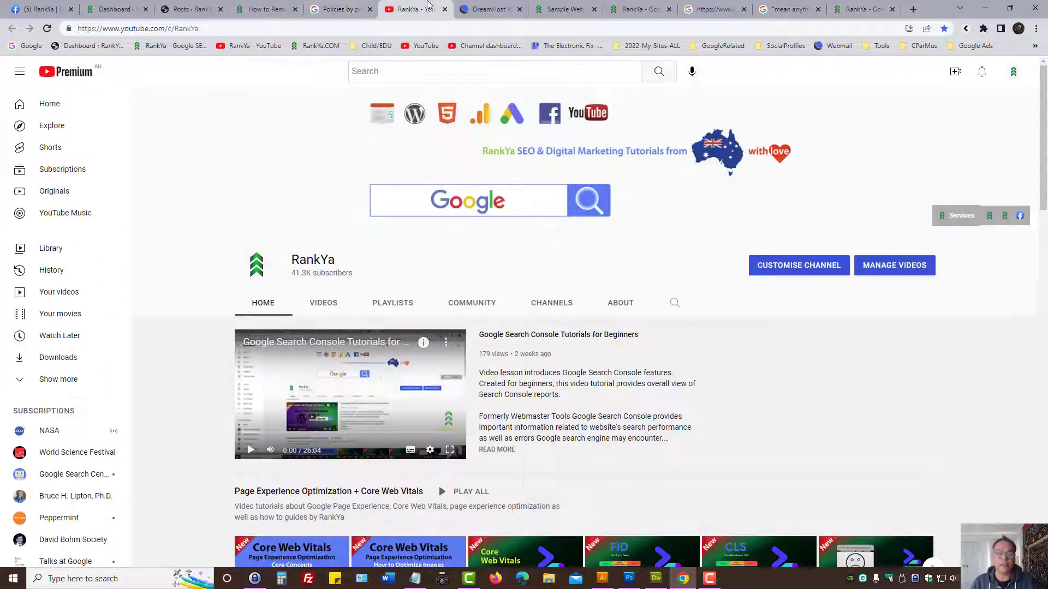
Scroll through the RankYa channel's About description, then bring back the Policies by product page.
left_click(619, 303)
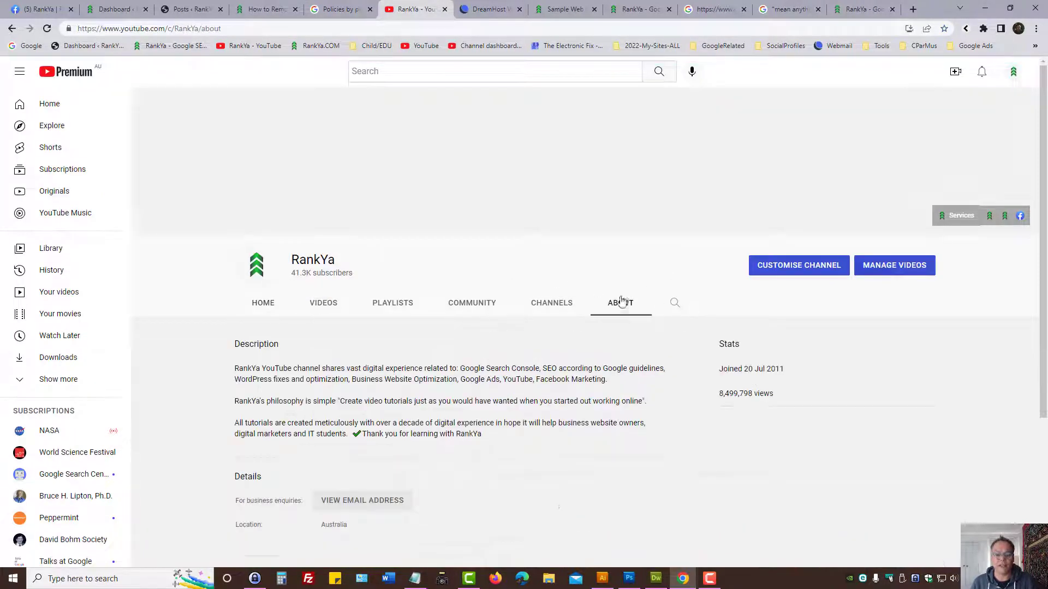
scroll("down", 3)
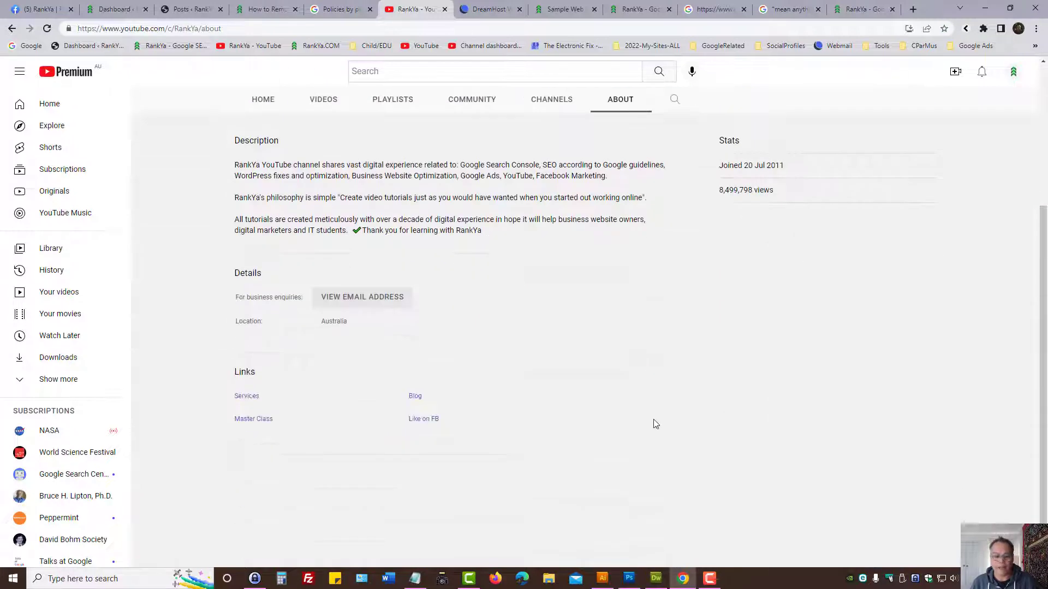
mouse_move(338, 348)
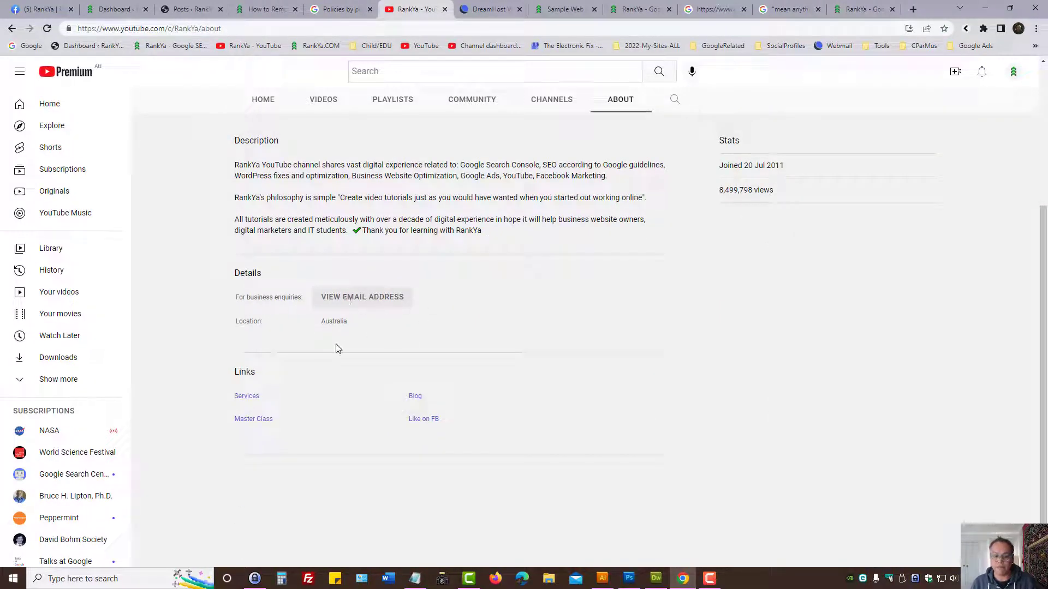
mouse_move(458, 303)
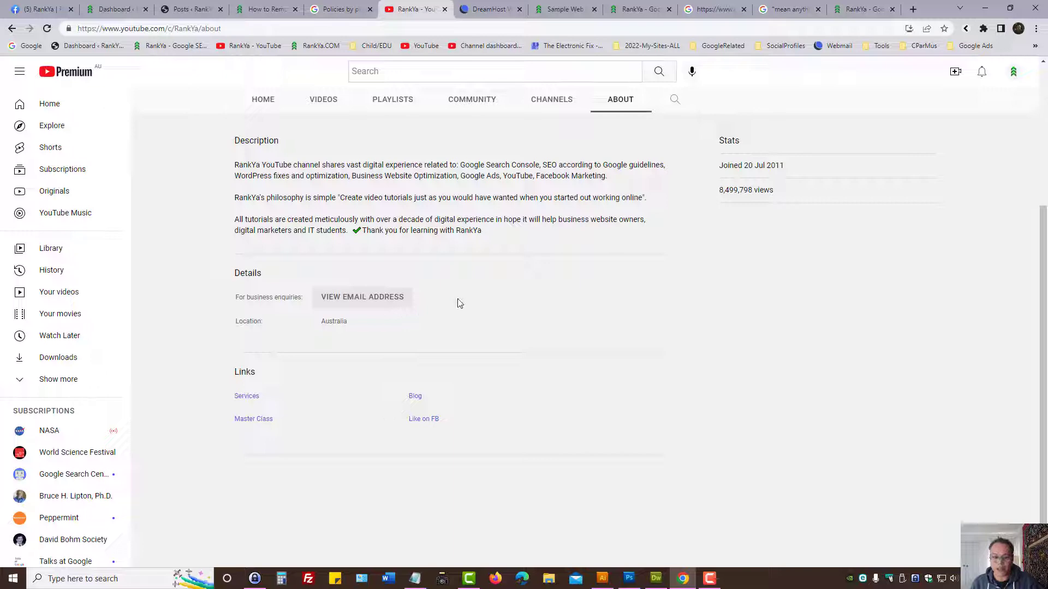
scroll("up", 3)
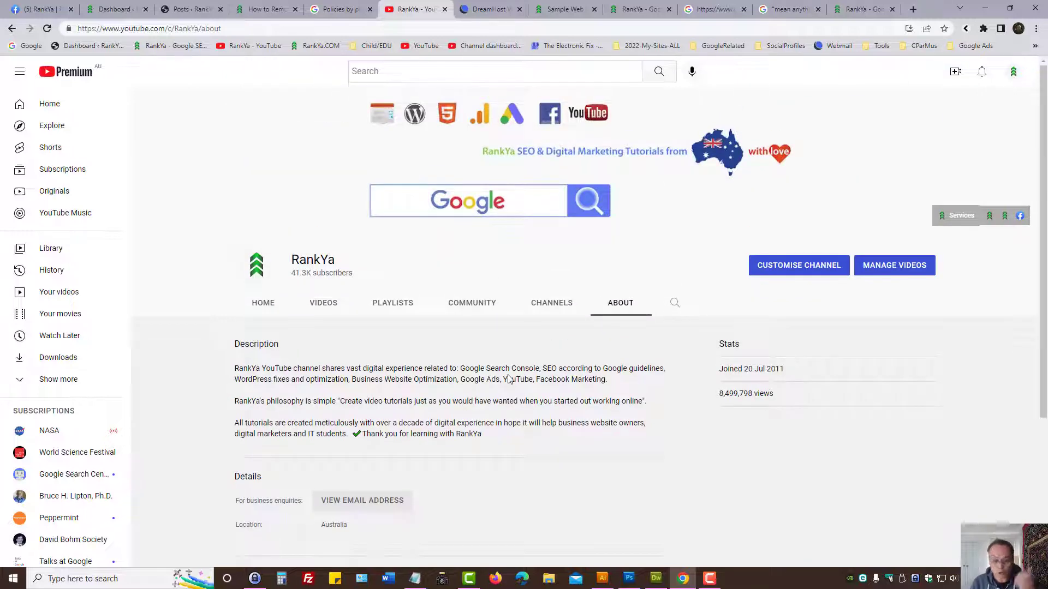
mouse_move(508, 379)
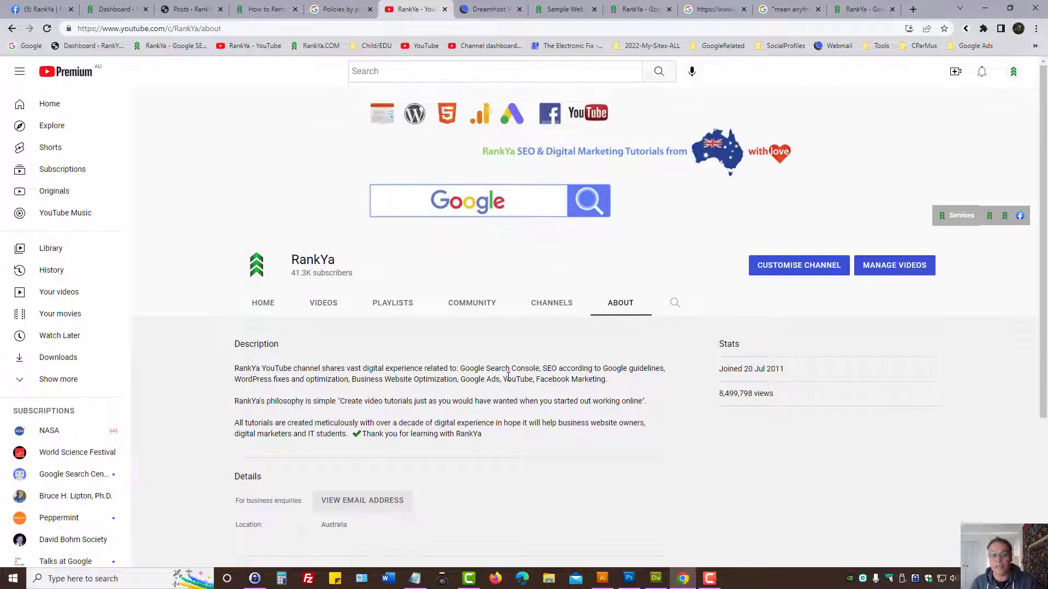
left_click(337, 8)
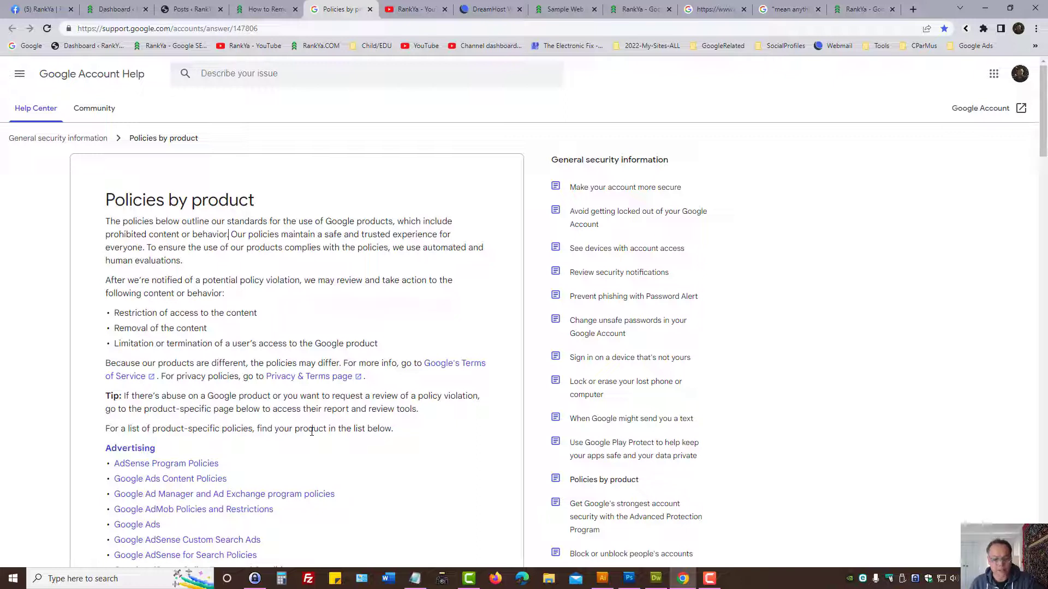
mouse_move(433, 274)
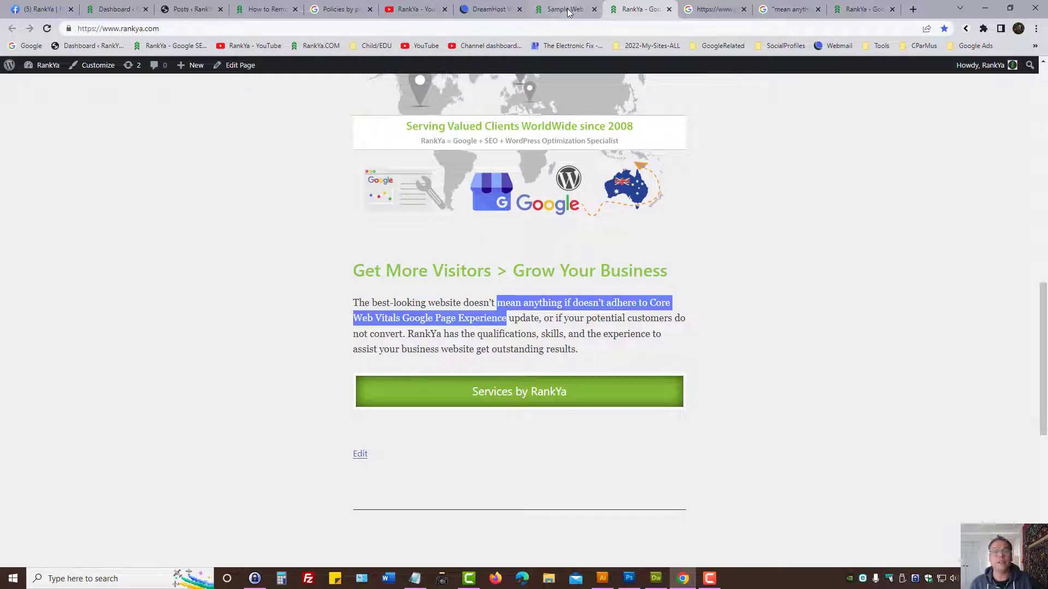
Compare the private Sample Web Page naming John Smith with the Policies page.
left_click(564, 9)
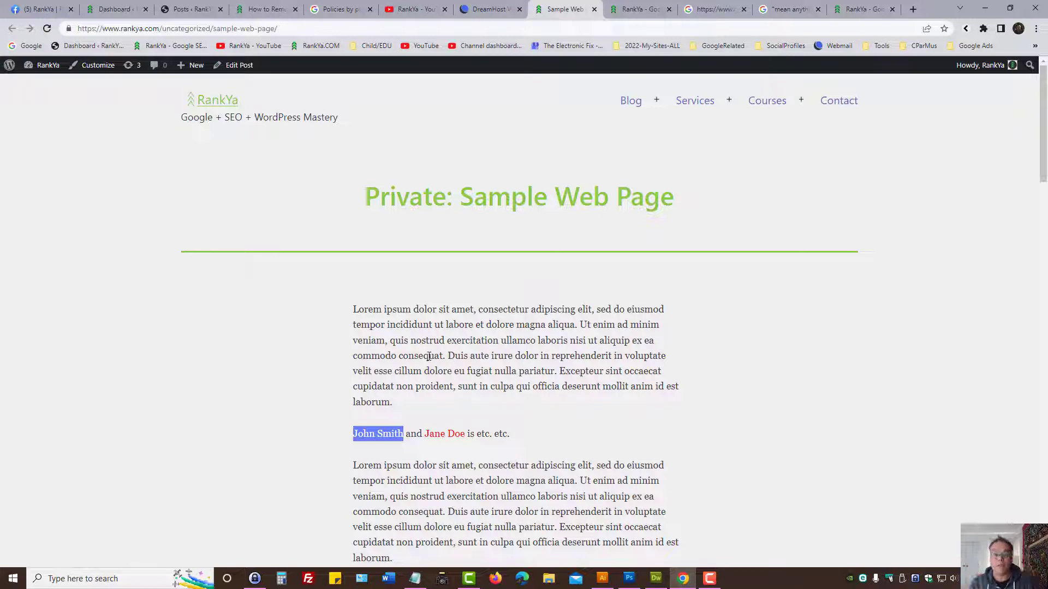
left_click(341, 8)
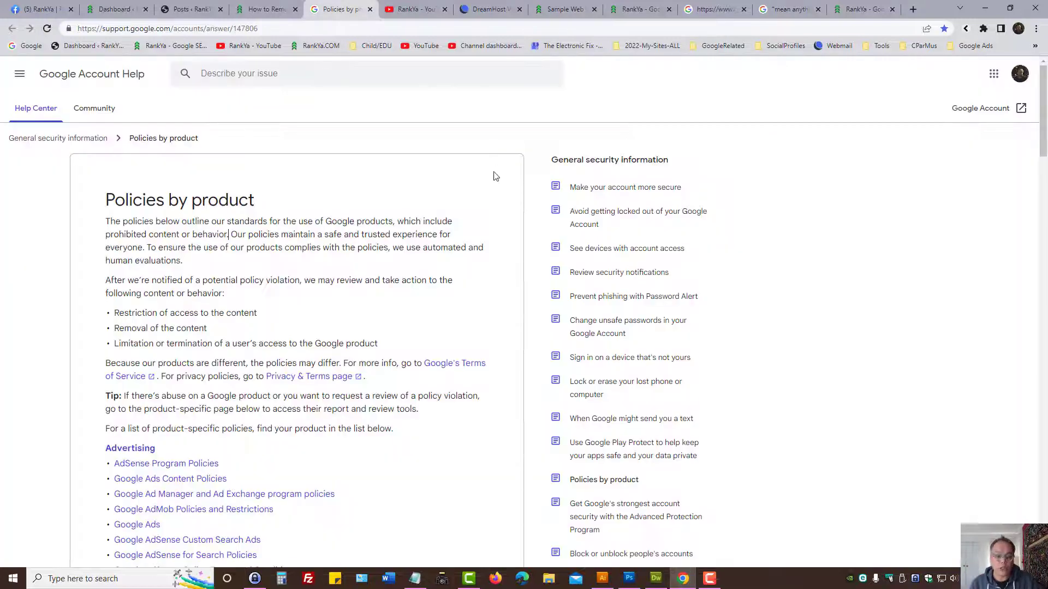
left_click(565, 8)
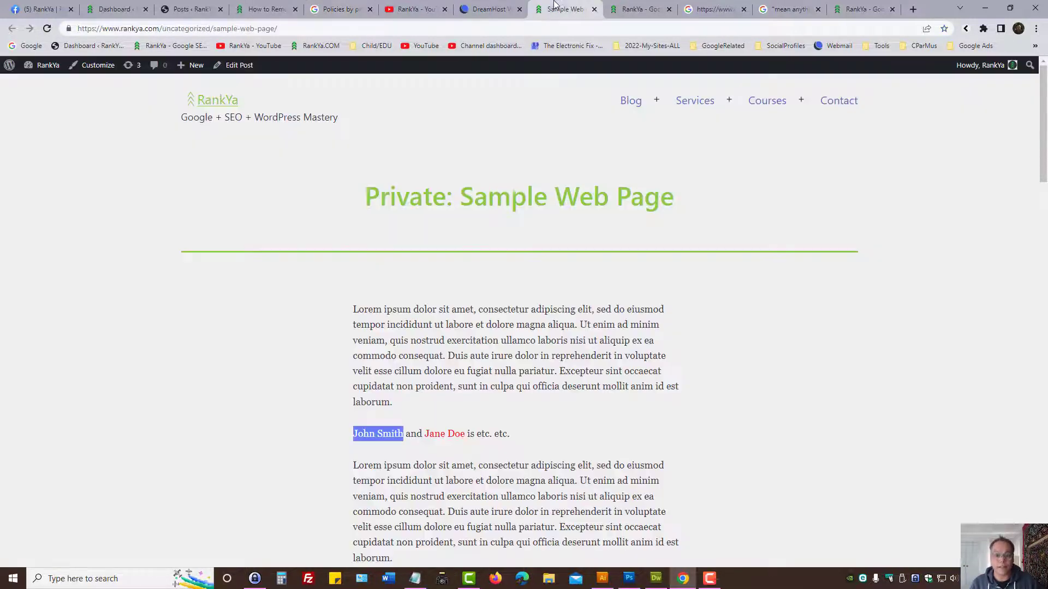
mouse_move(486, 399)
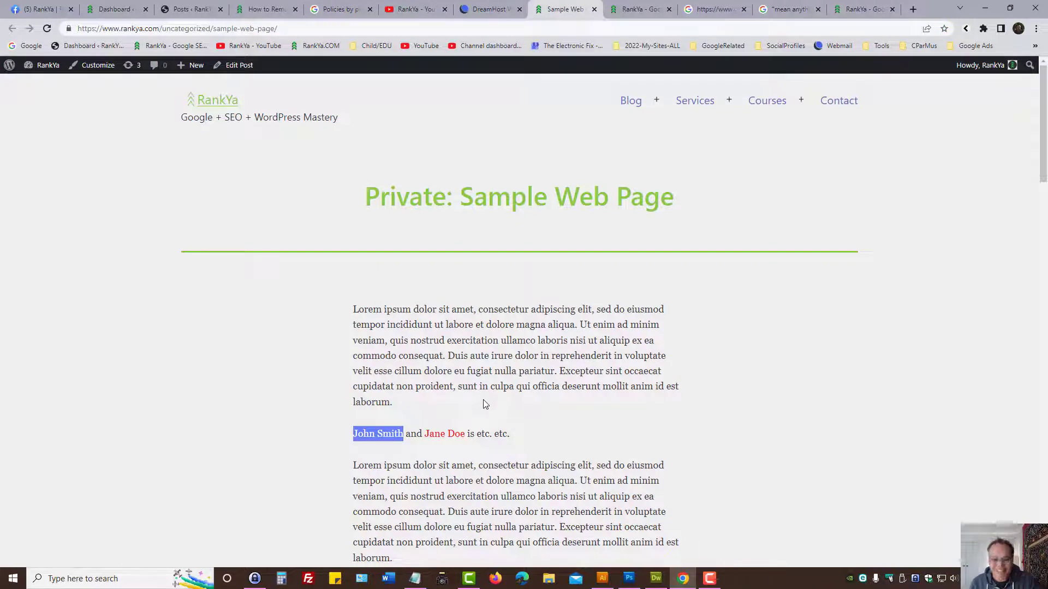
mouse_move(480, 392)
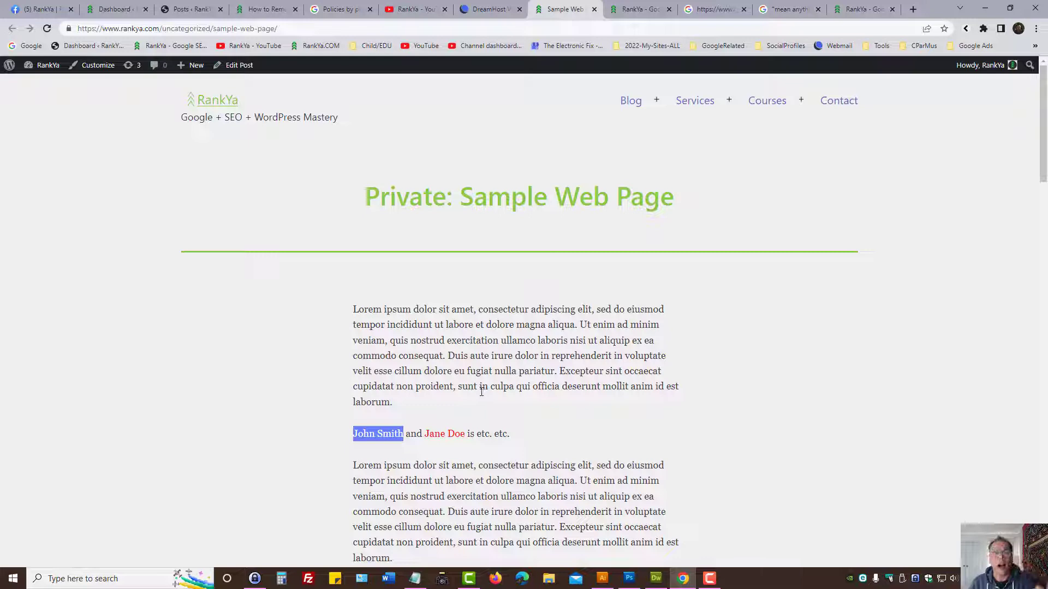
mouse_move(593, 272)
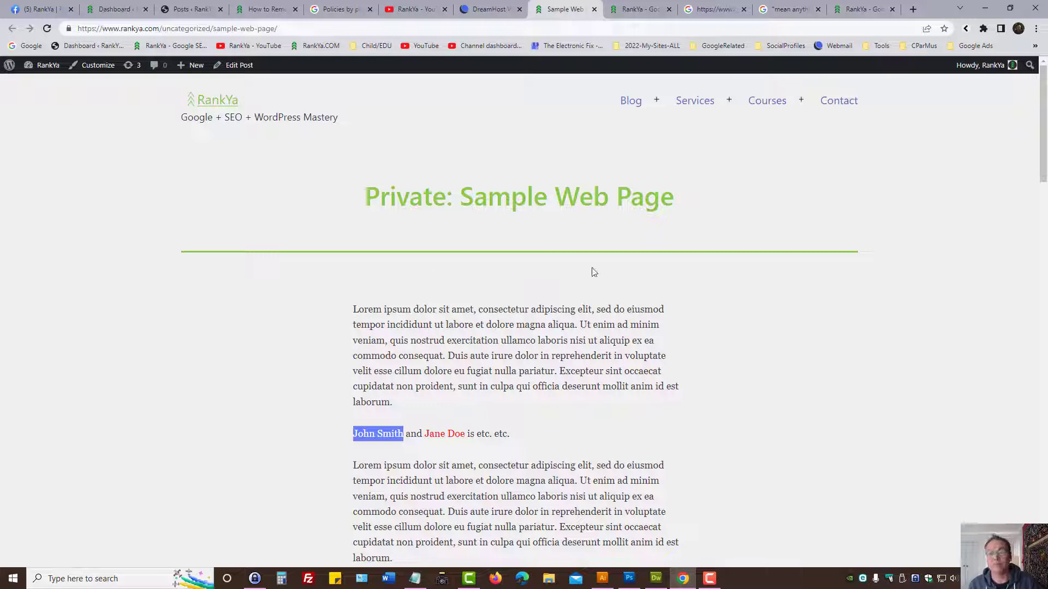
left_click(414, 9)
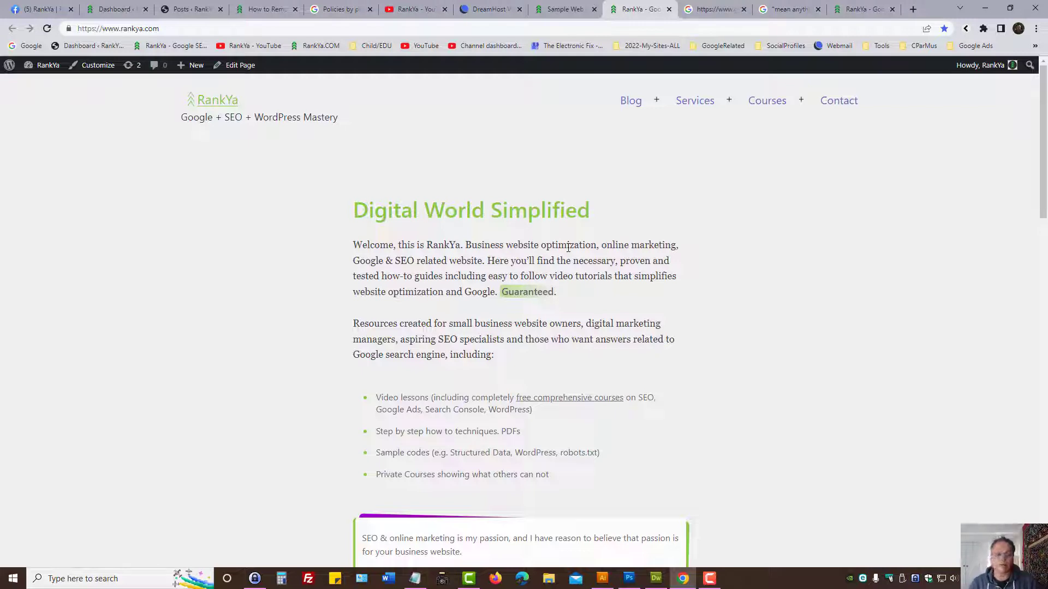
Scroll to the Course Contents of 'How to Remove Content from Google' article.
left_click(264, 9)
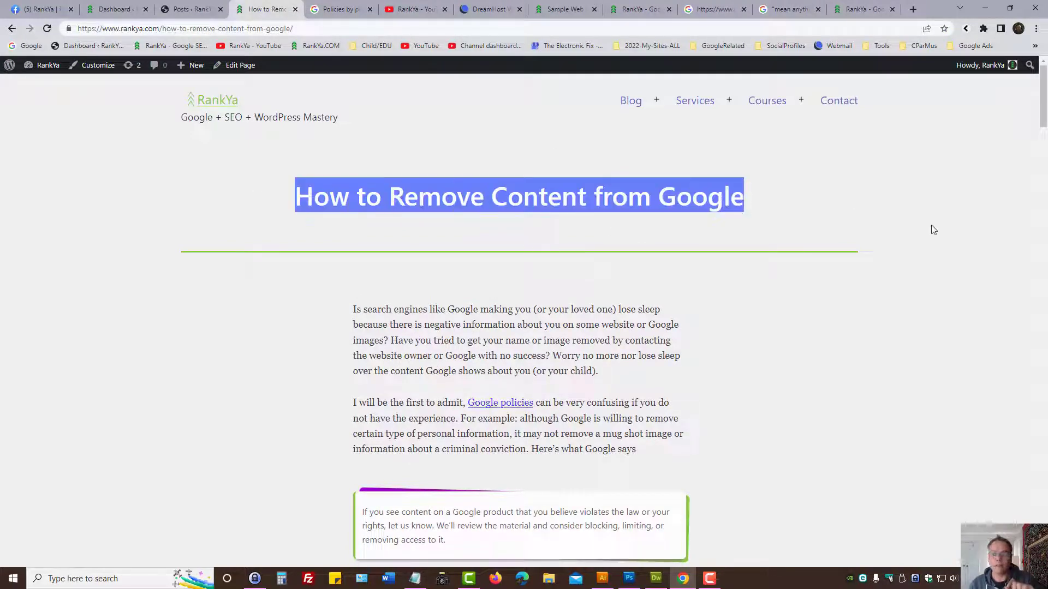
scroll("down", 3)
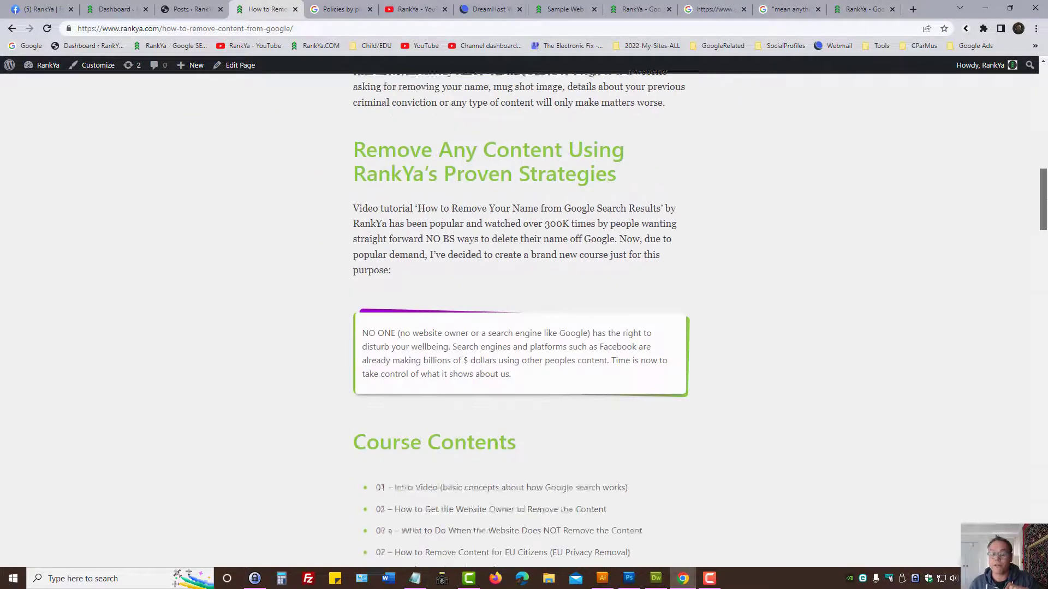
scroll("down", 3)
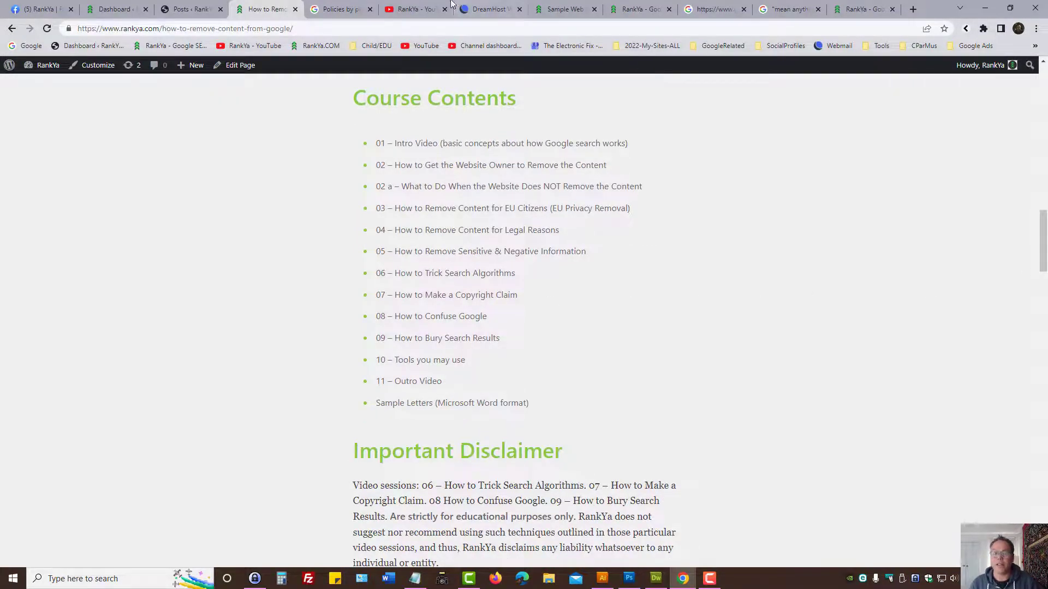
left_click(414, 9)
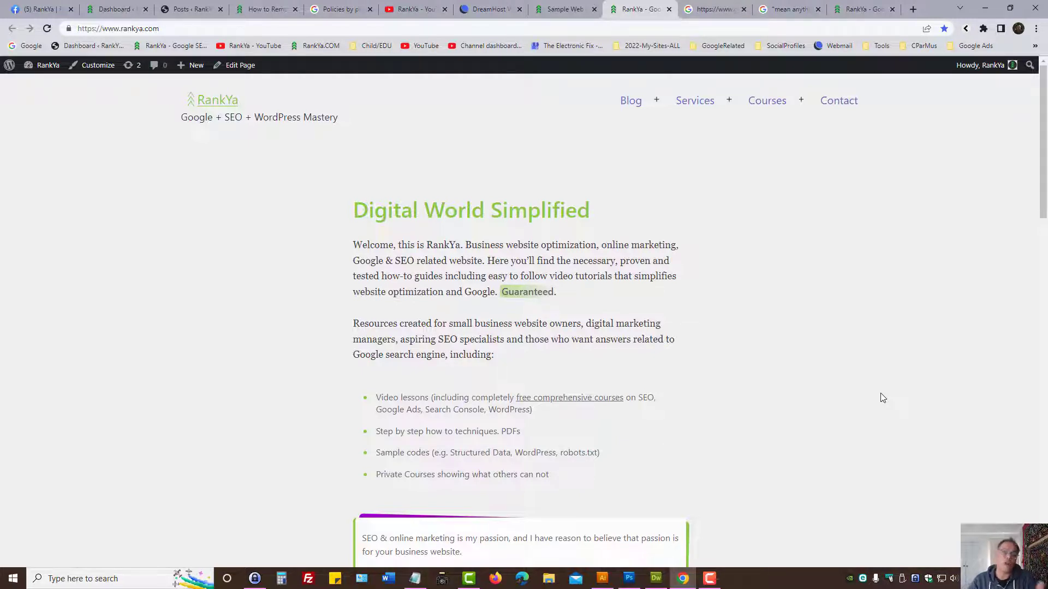
mouse_move(780, 405)
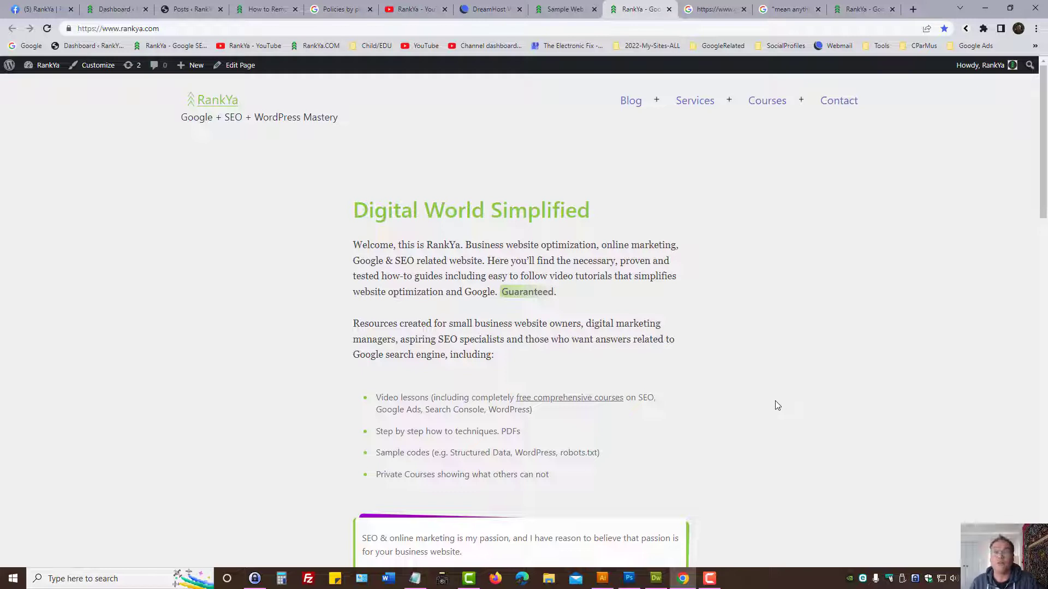
mouse_move(697, 221)
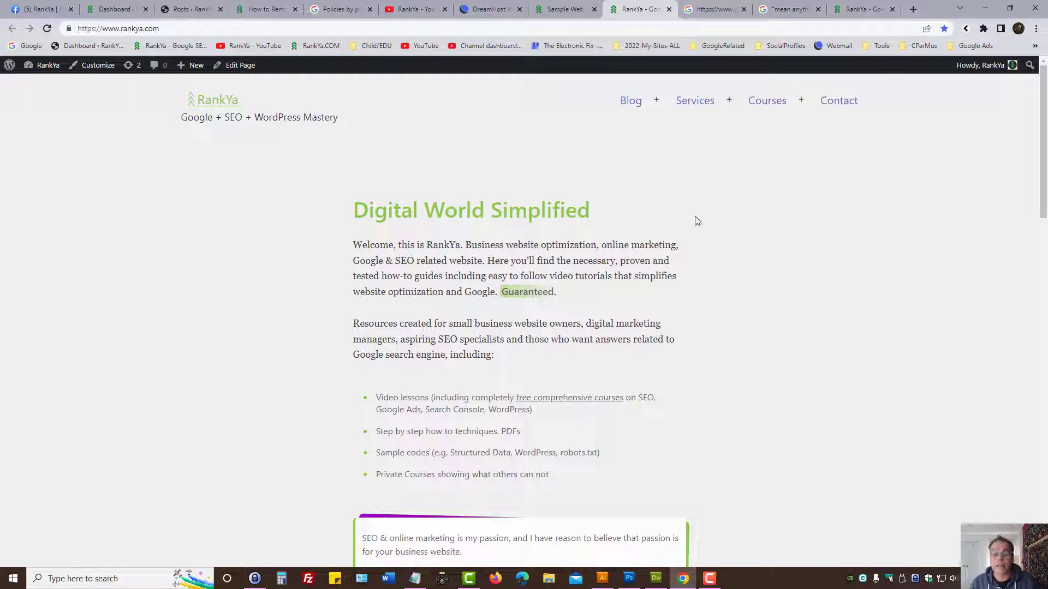
Briefly show the John Smith Sample Web Page, then RankYa's YouTube About page.
left_click(563, 9)
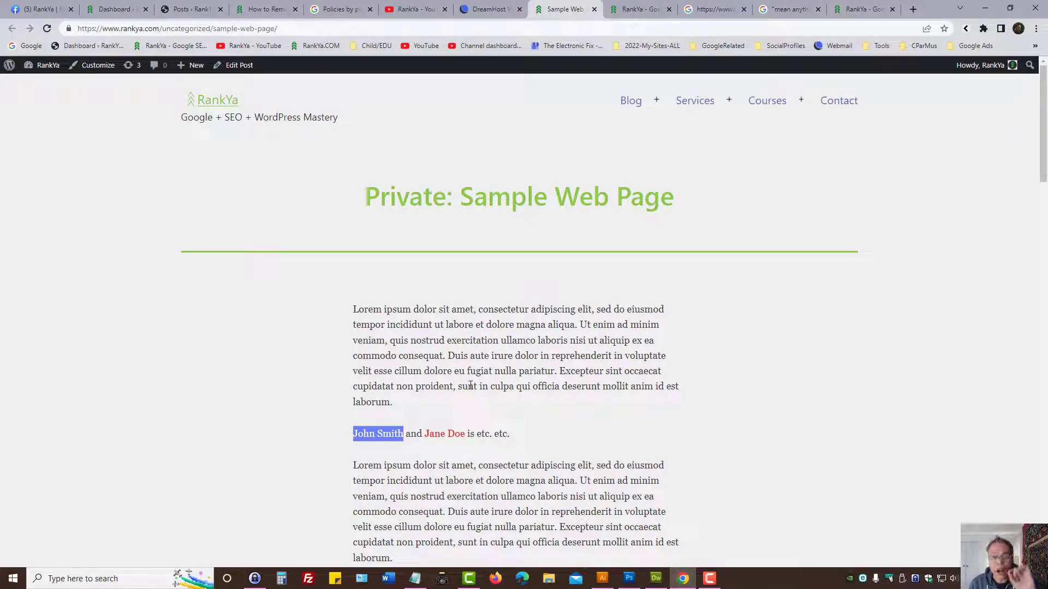
left_click(414, 8)
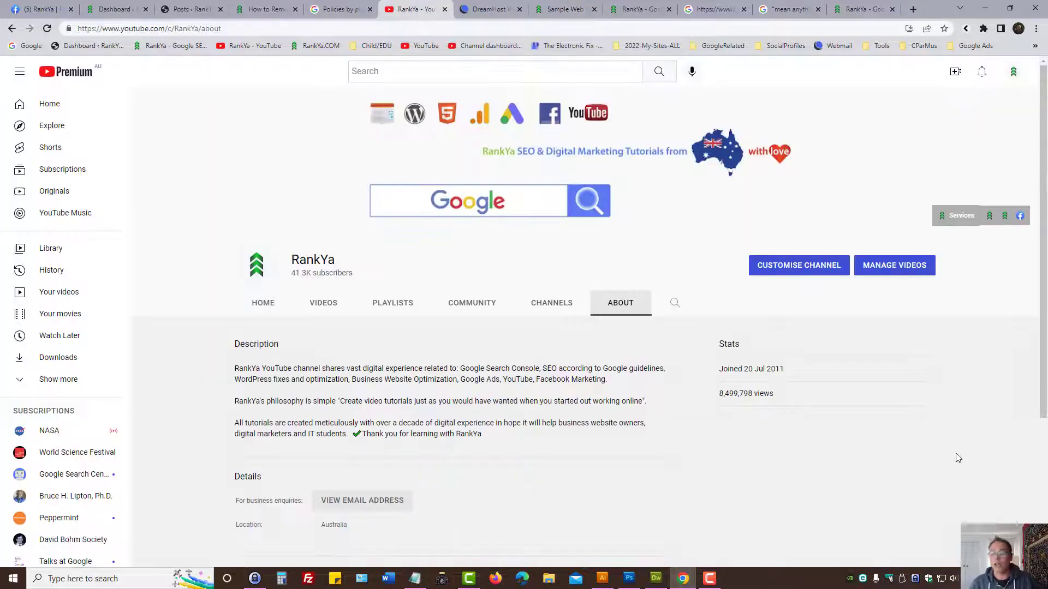